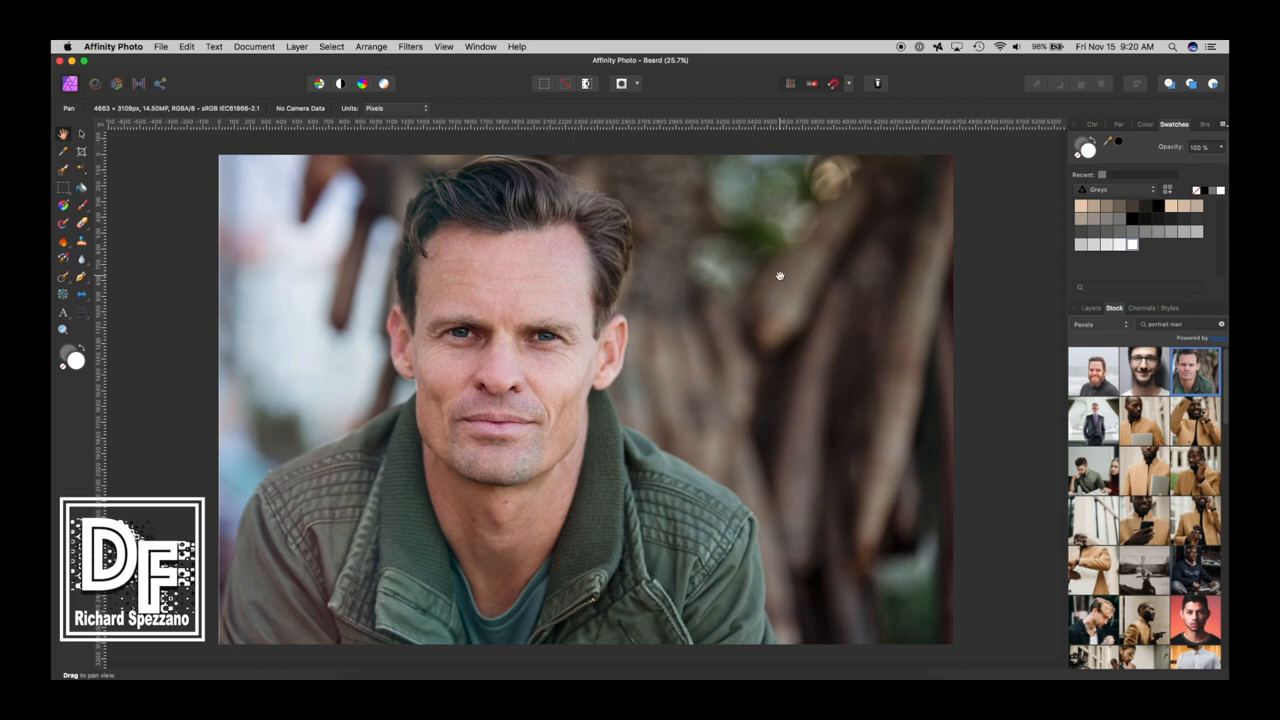
mouse_move(440, 333)
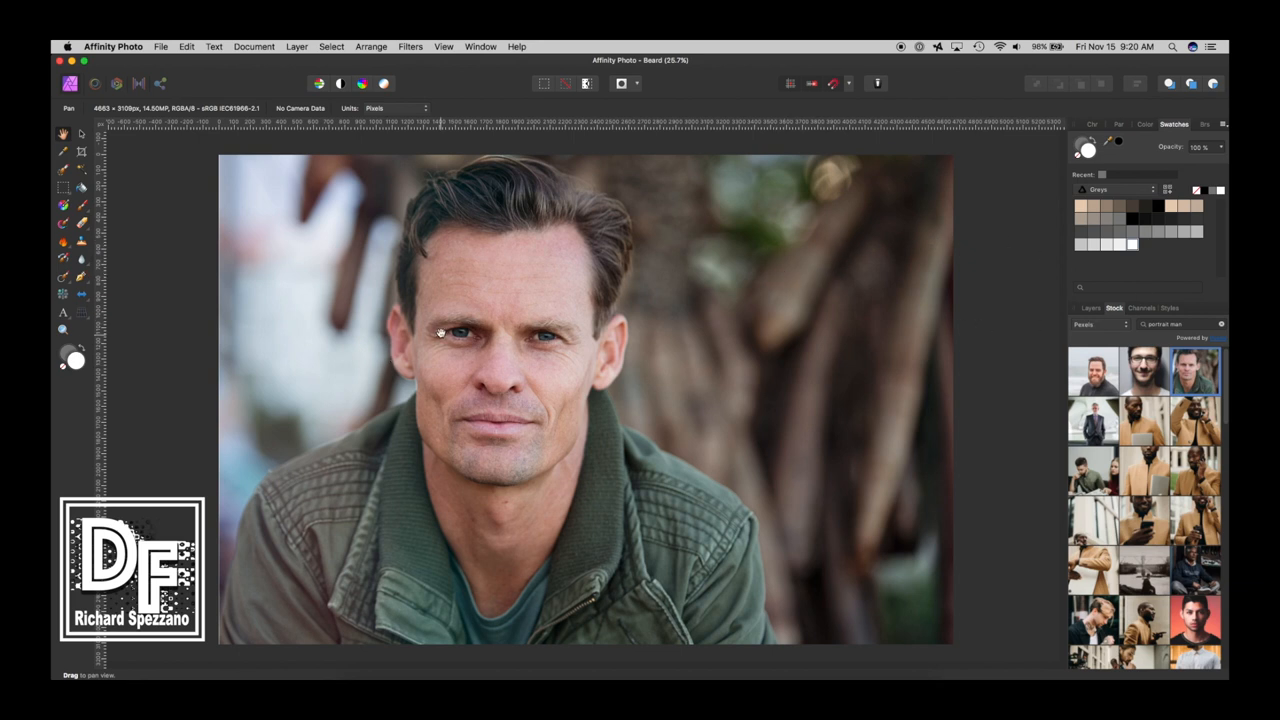
mouse_move(438, 274)
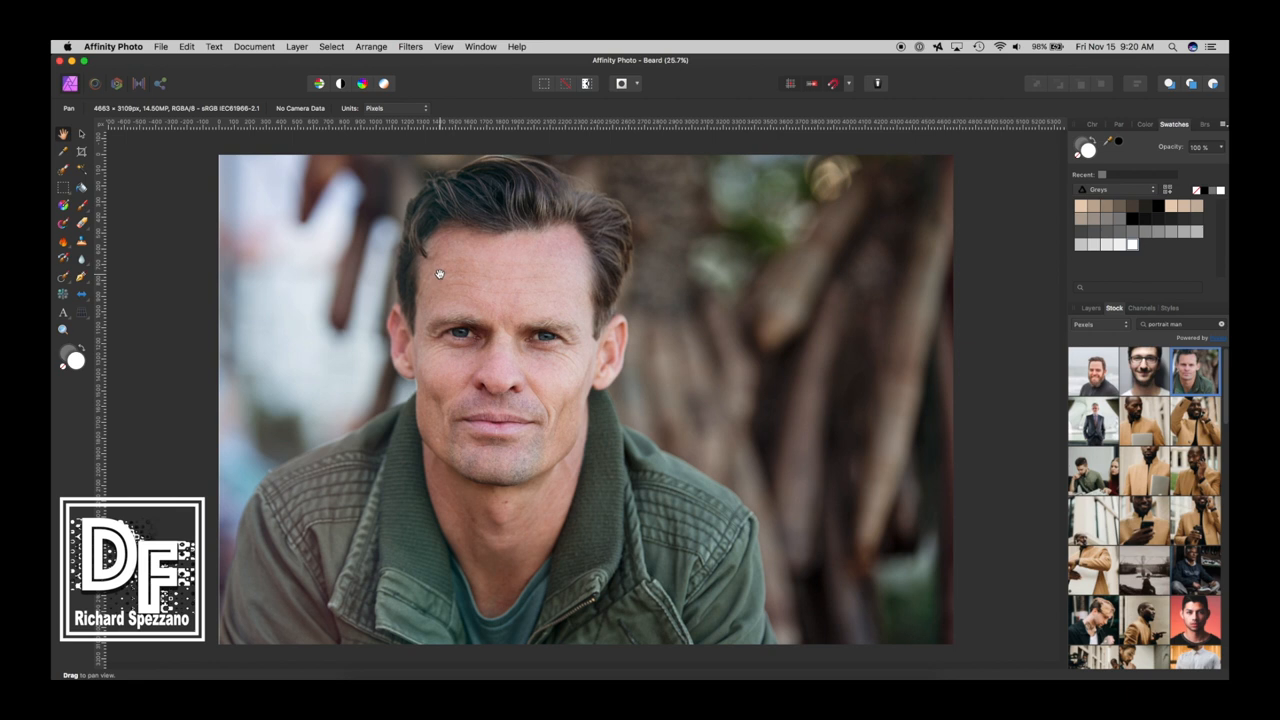
mouse_move(458, 397)
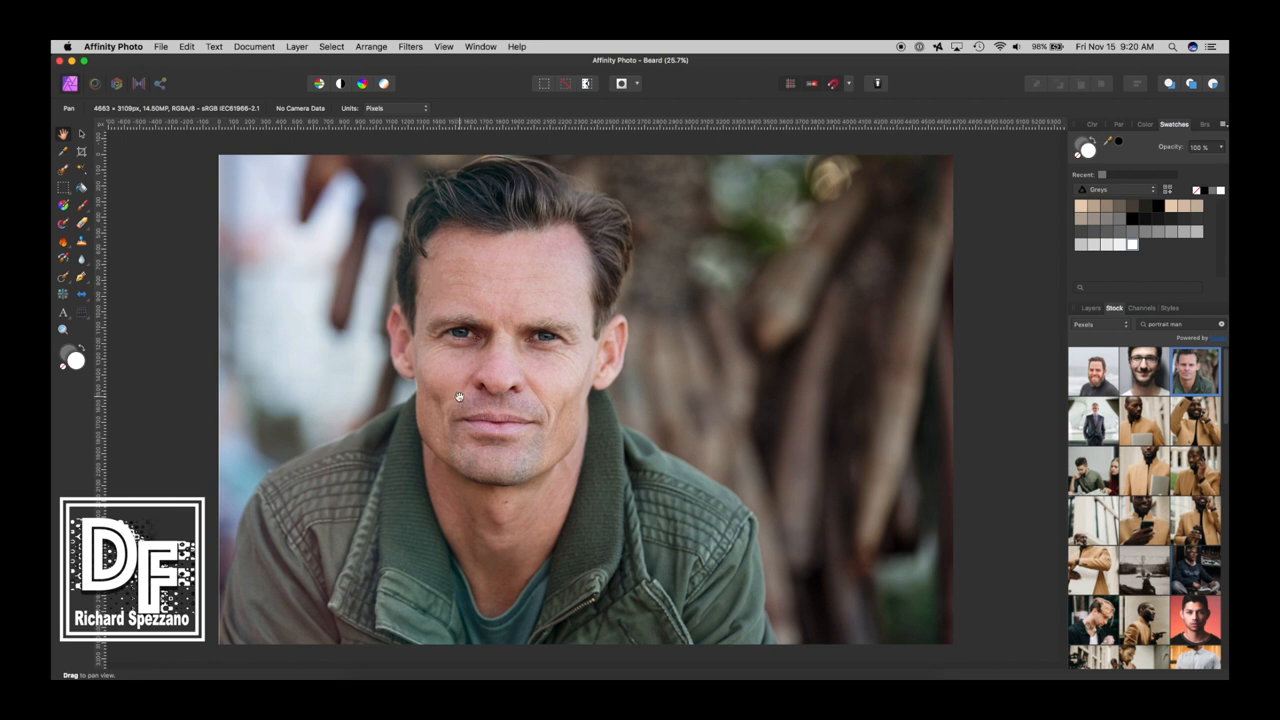
Switch from the Stock panel to the Layers panel to show the Beard document's layers
left_click(1091, 307)
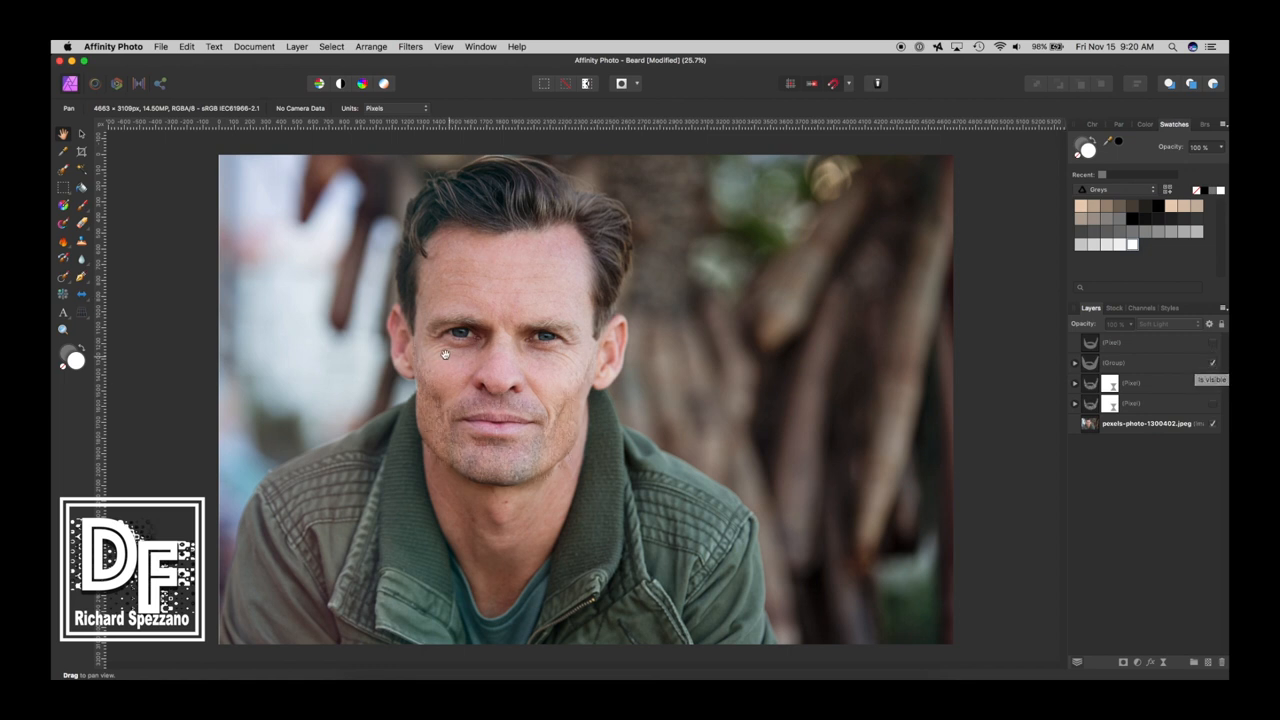
mouse_move(422, 400)
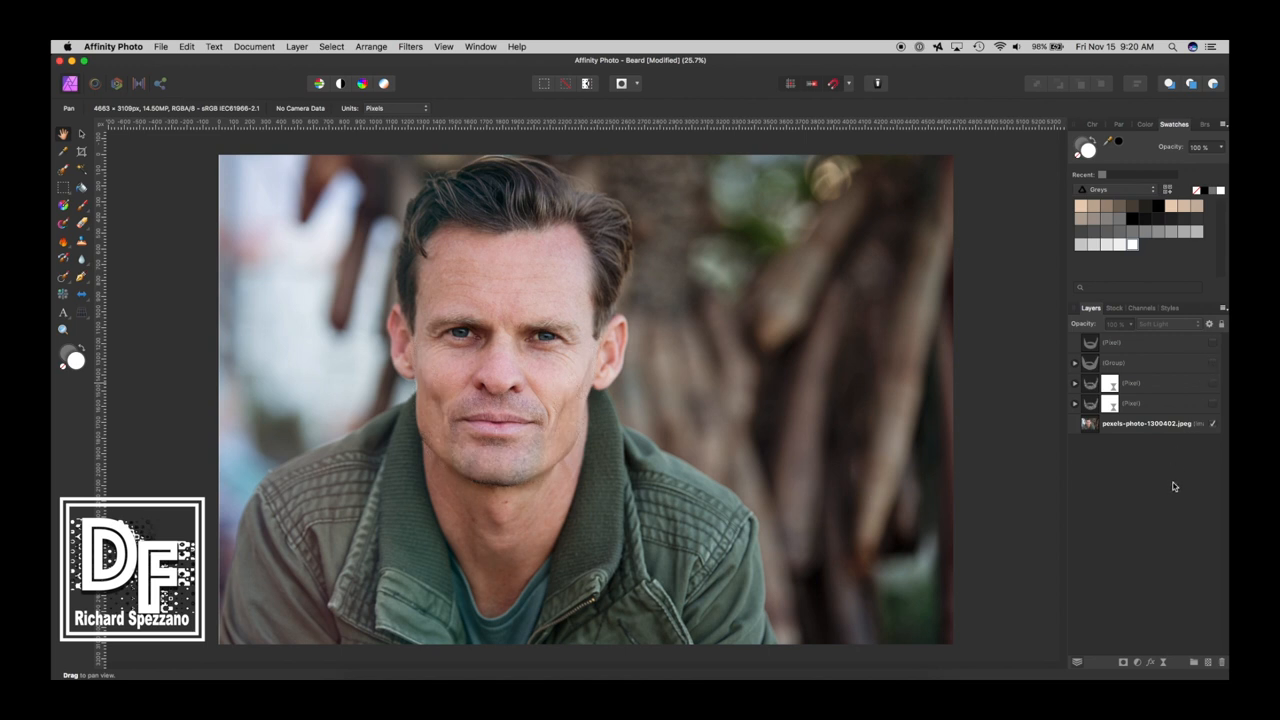
left_click(1114, 307)
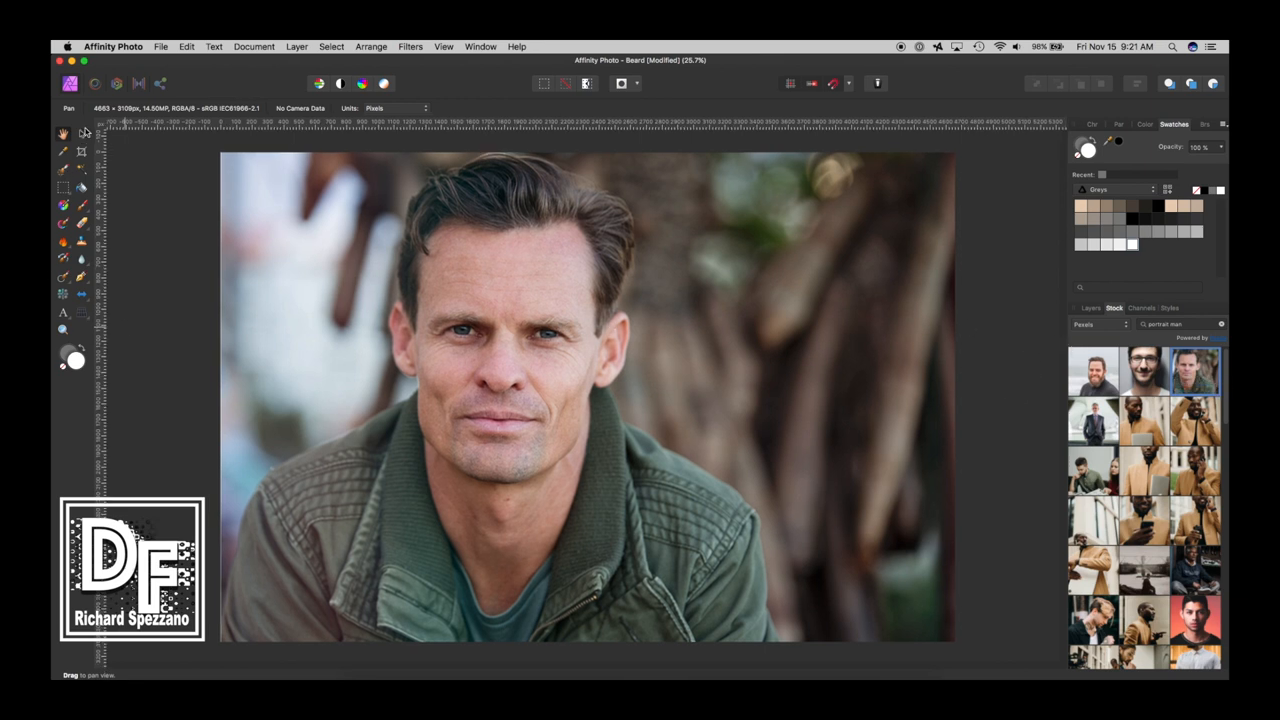
left_click(1091, 307)
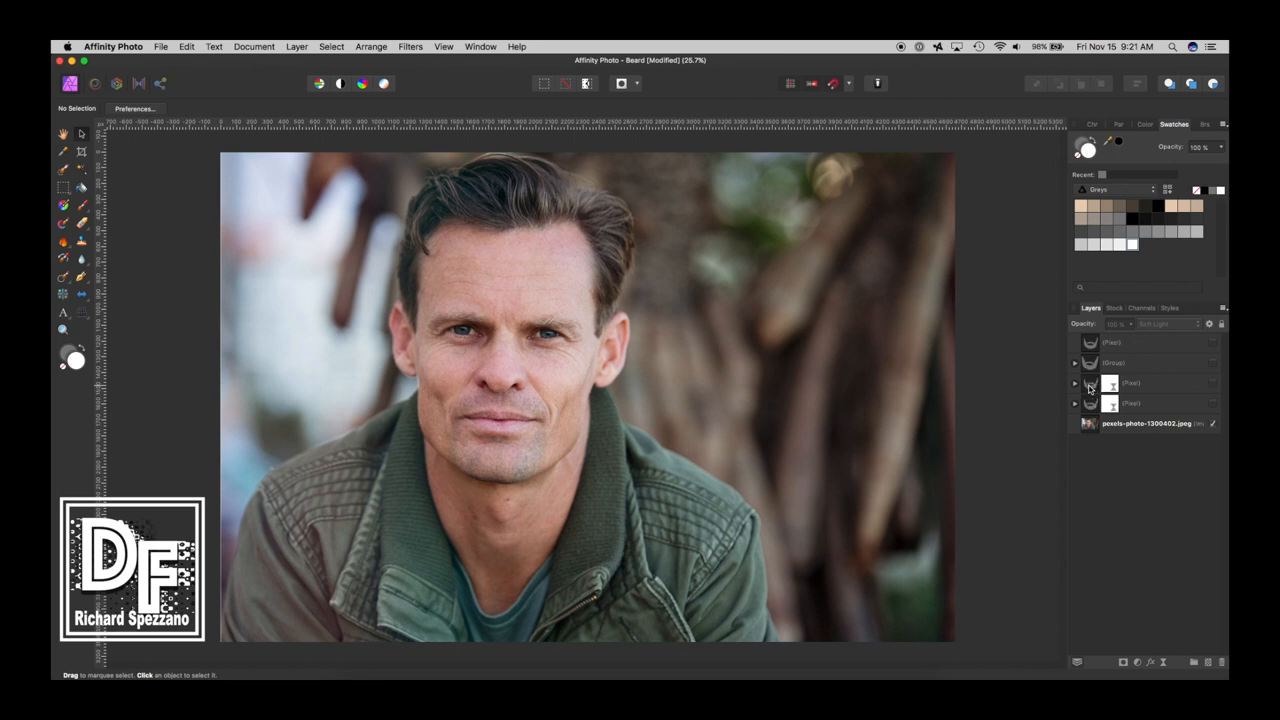
Select the prepared stubble Pixel layers and Group and delete them
left_click(1130, 383)
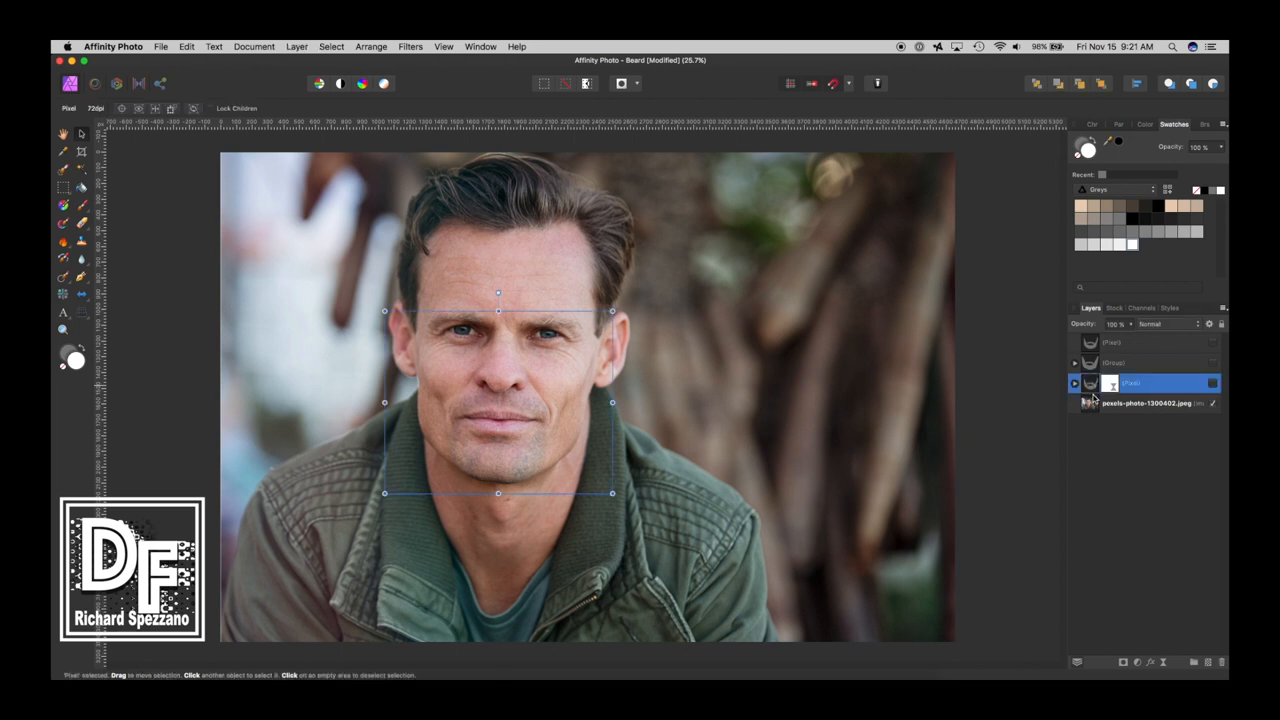
left_click(1140, 362)
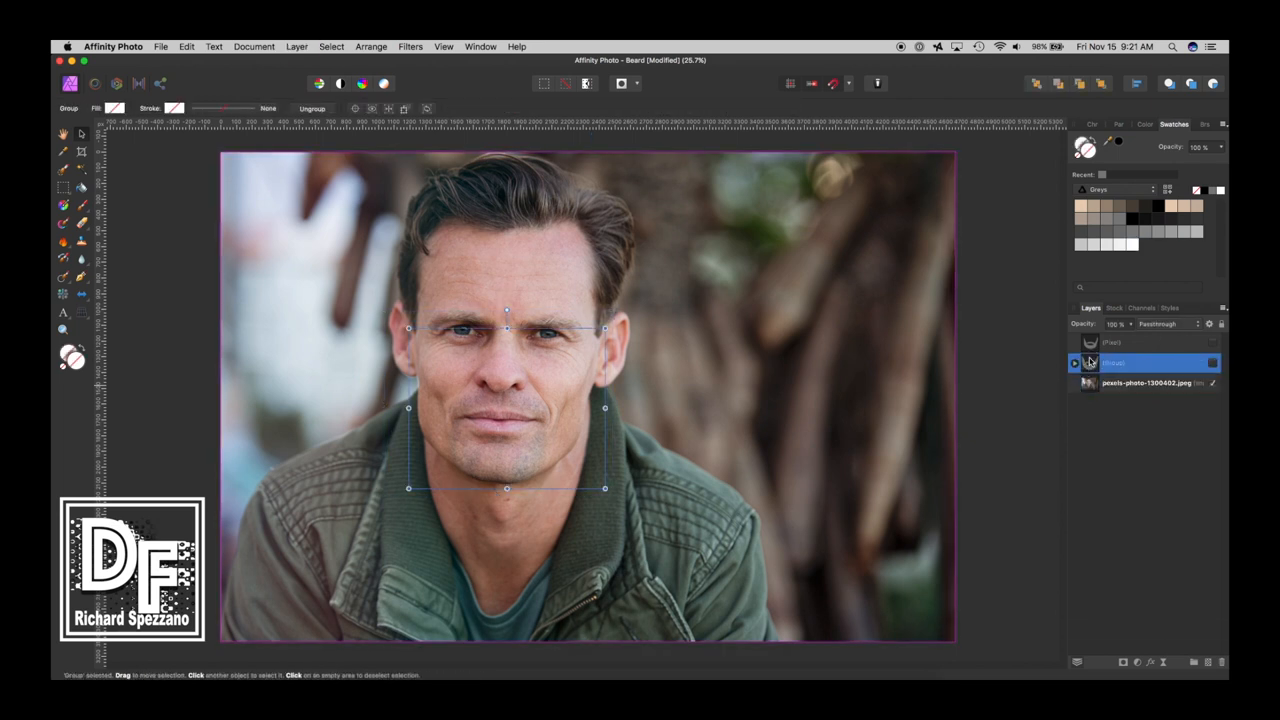
left_click(1145, 342)
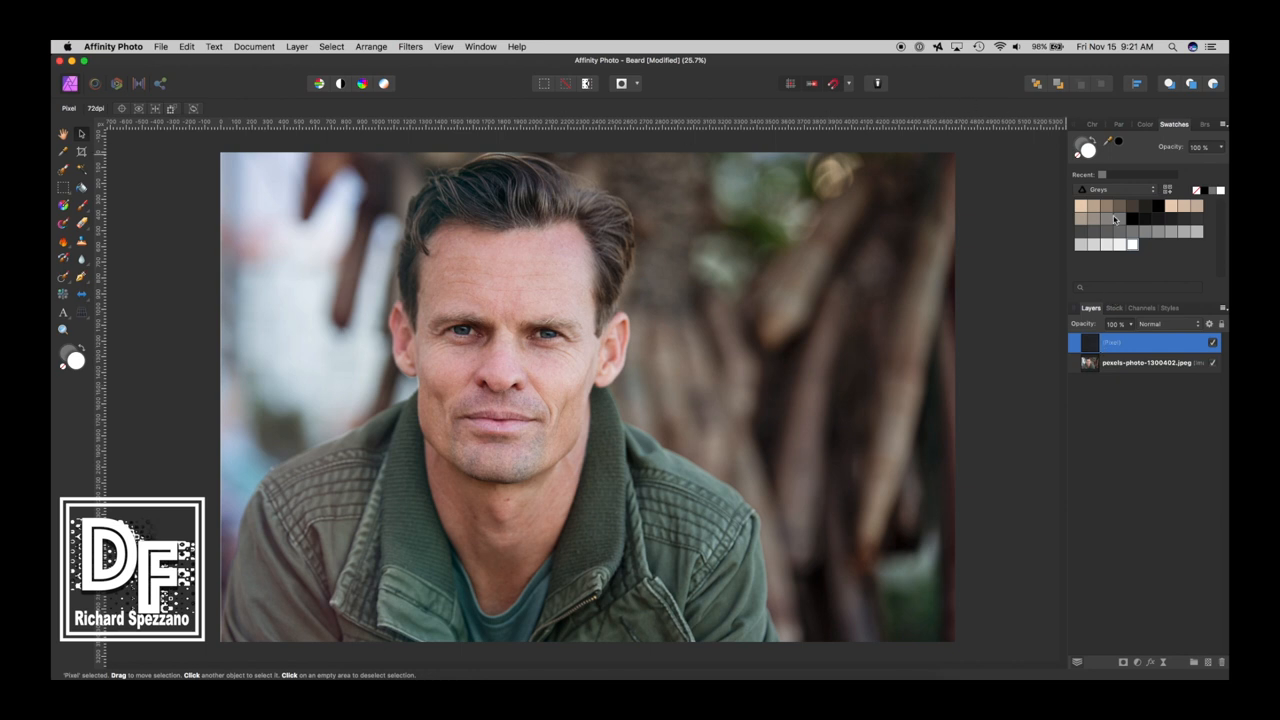
Choose the Paint Brush tool for a gray brush about 108 px wide
left_click(82, 205)
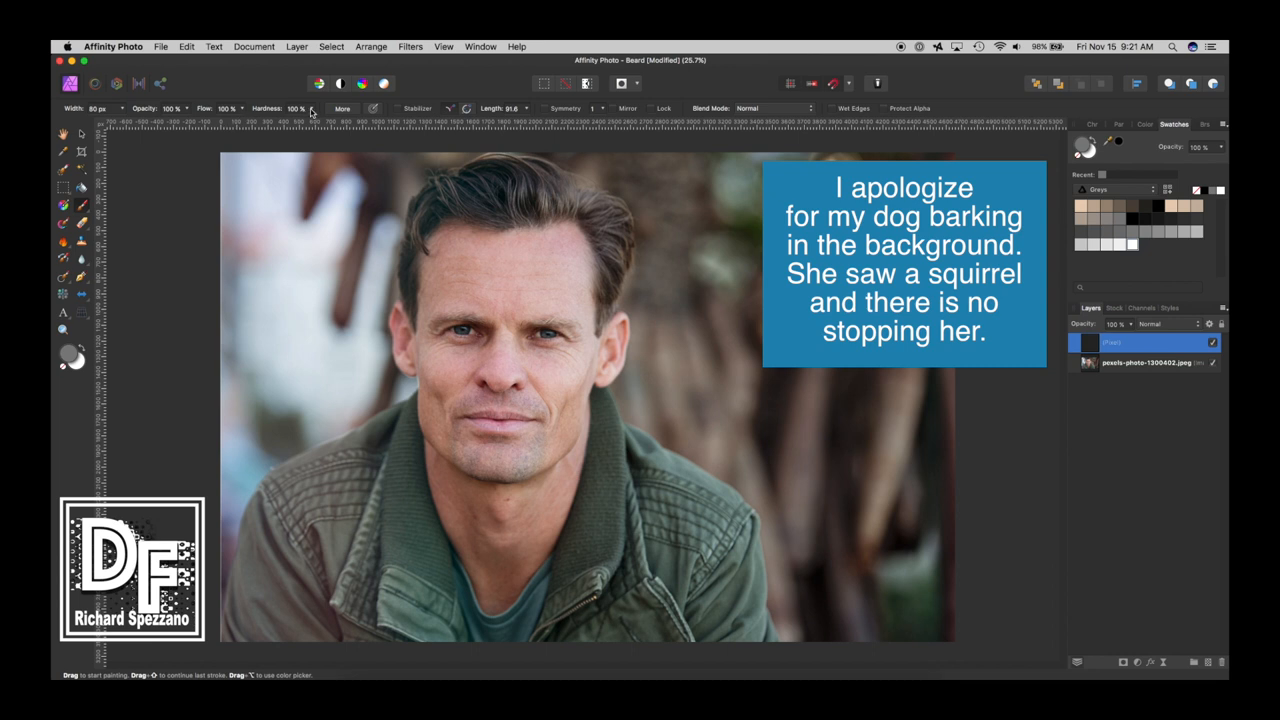
mouse_move(395, 116)
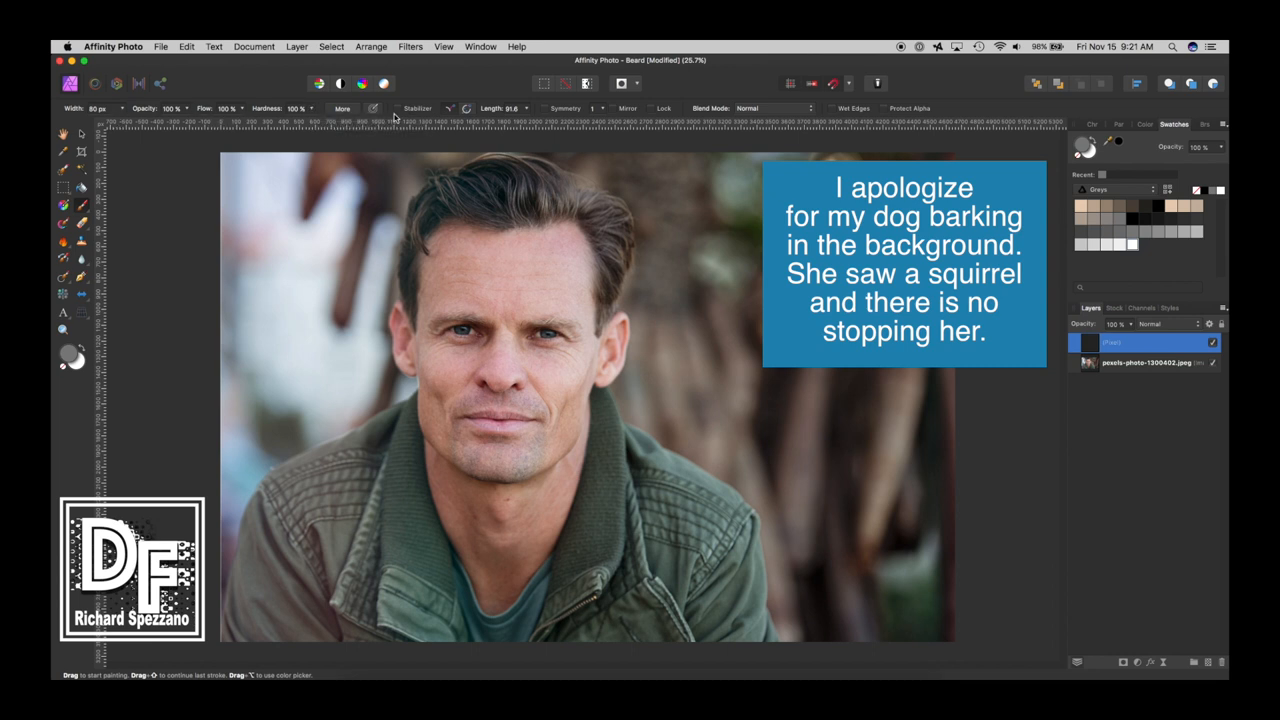
mouse_move(1147, 233)
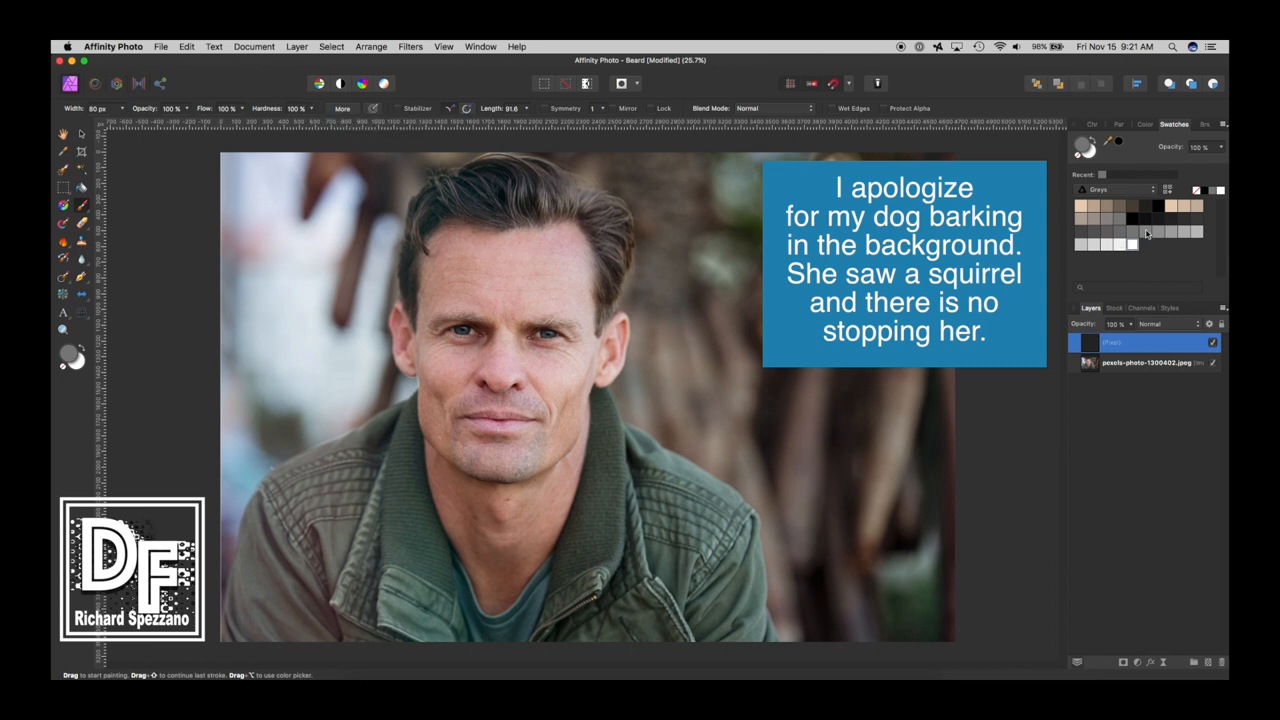
mouse_move(1135, 233)
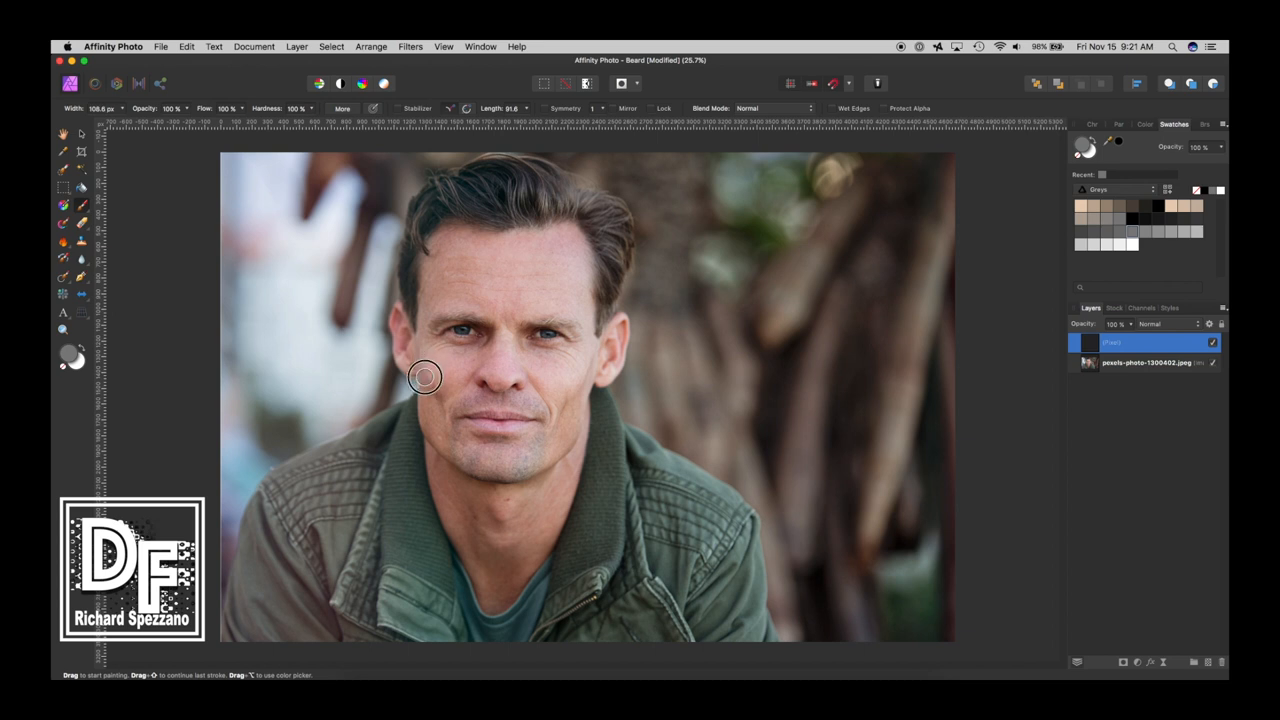
Stroke gray down the left cheek, along the jaw, under the chin and up the right jaw
left_click_drag(424, 377, 427, 433)
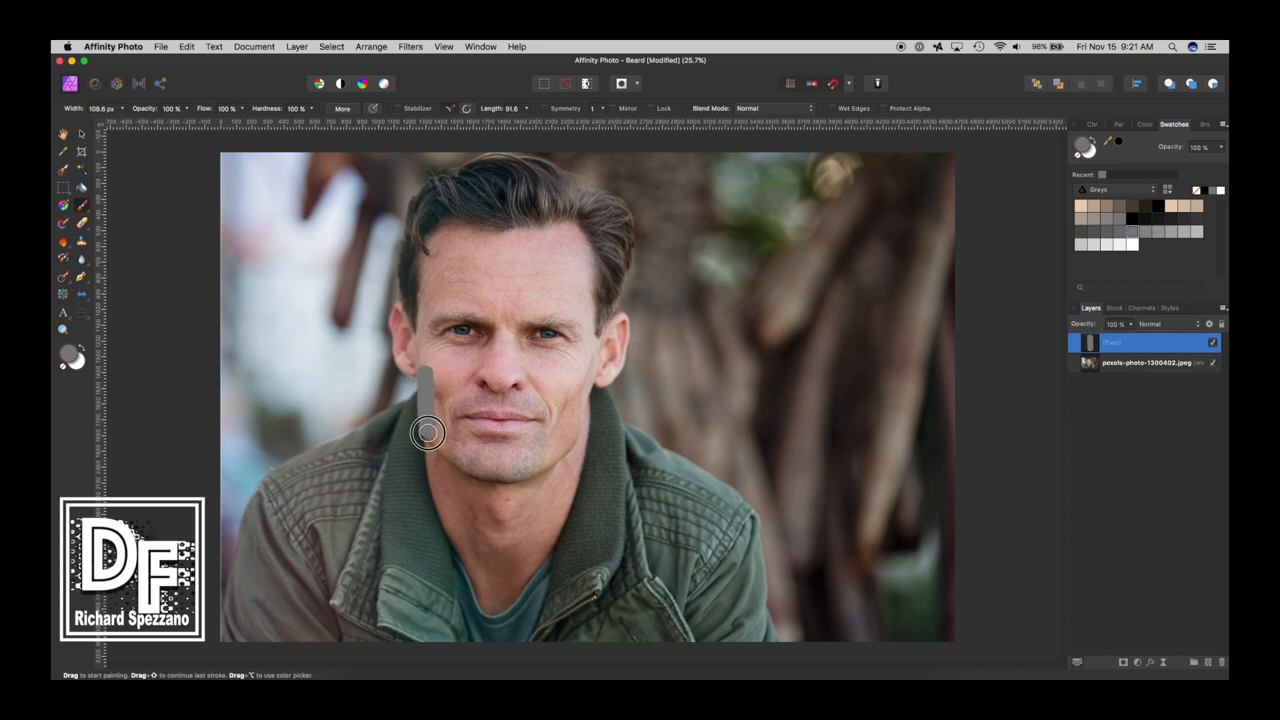
left_click_drag(427, 432, 483, 473)
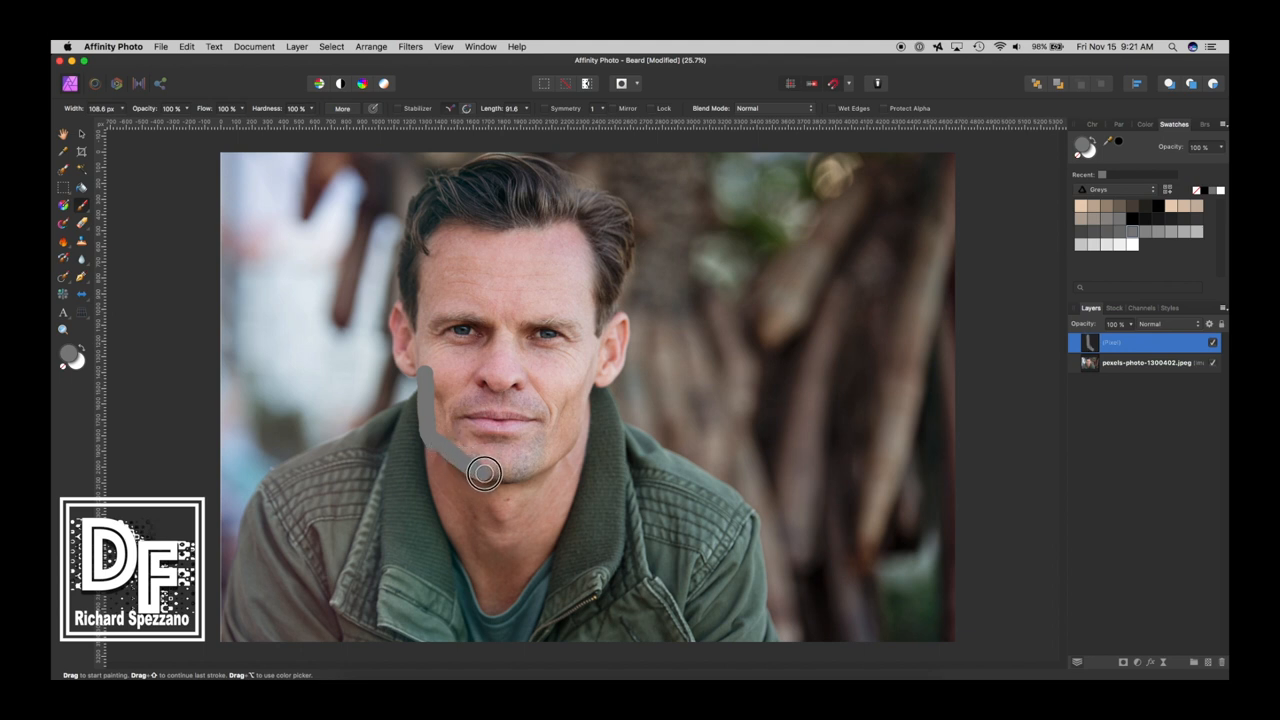
left_click_drag(485, 474, 567, 445)
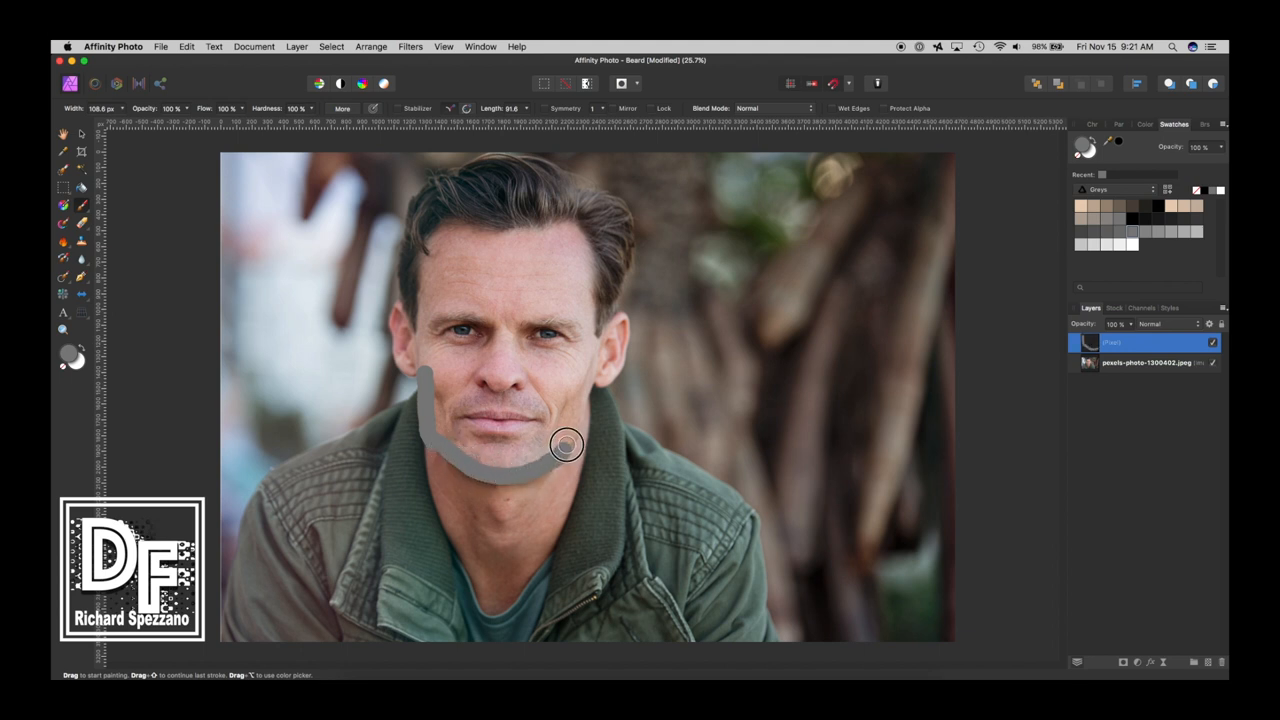
left_click_drag(567, 445, 590, 365)
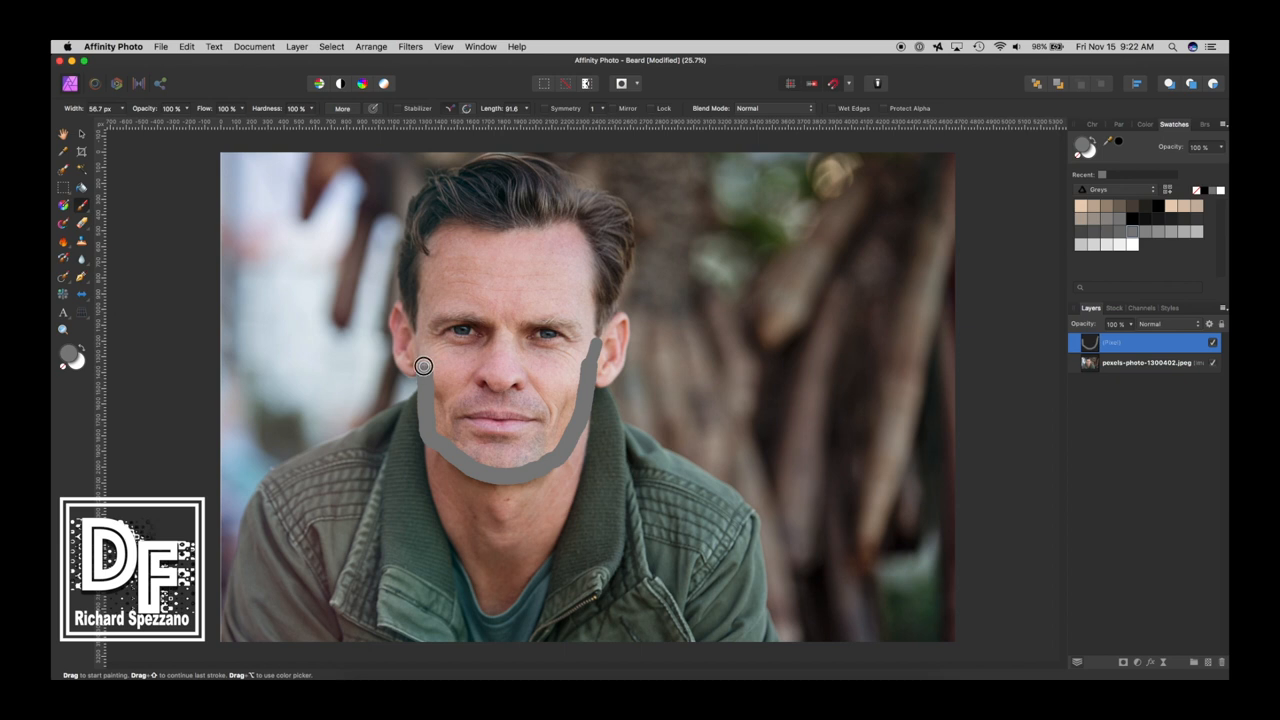
mouse_move(421, 343)
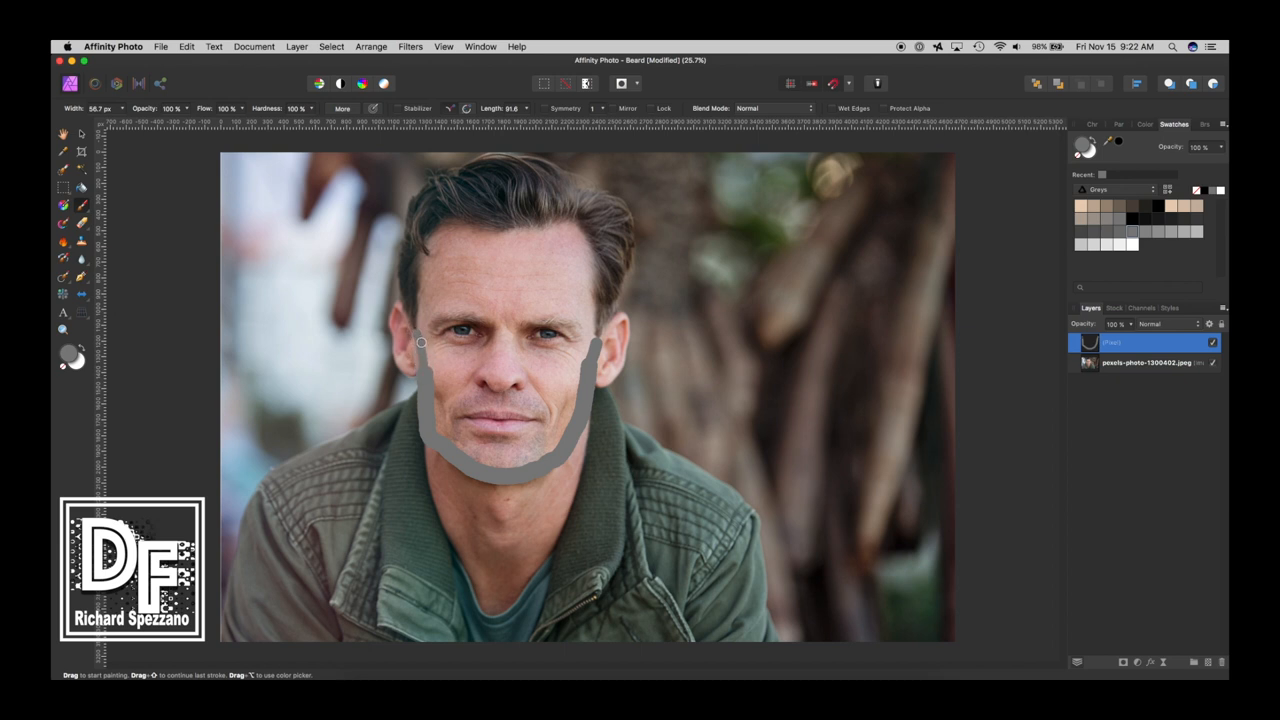
mouse_move(427, 374)
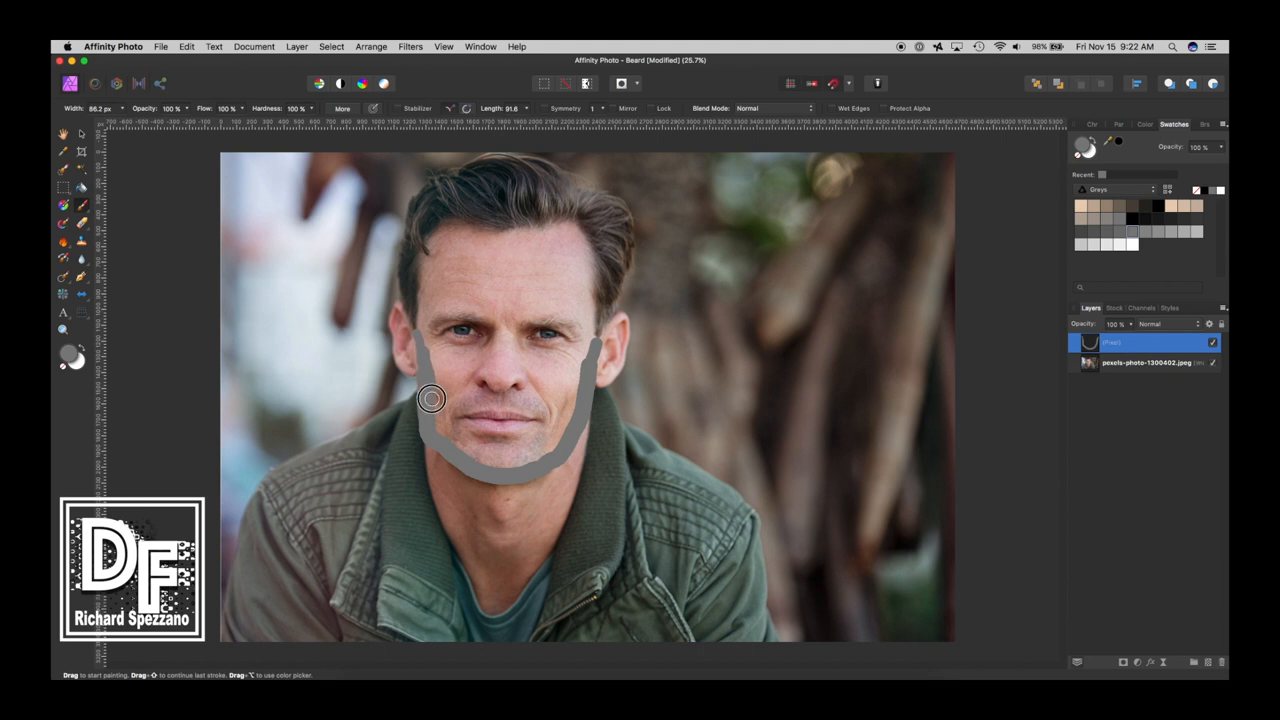
Fill the chin, upper lip, right cheek and jaw with solid gray paint
left_click_drag(432, 399, 544, 455)
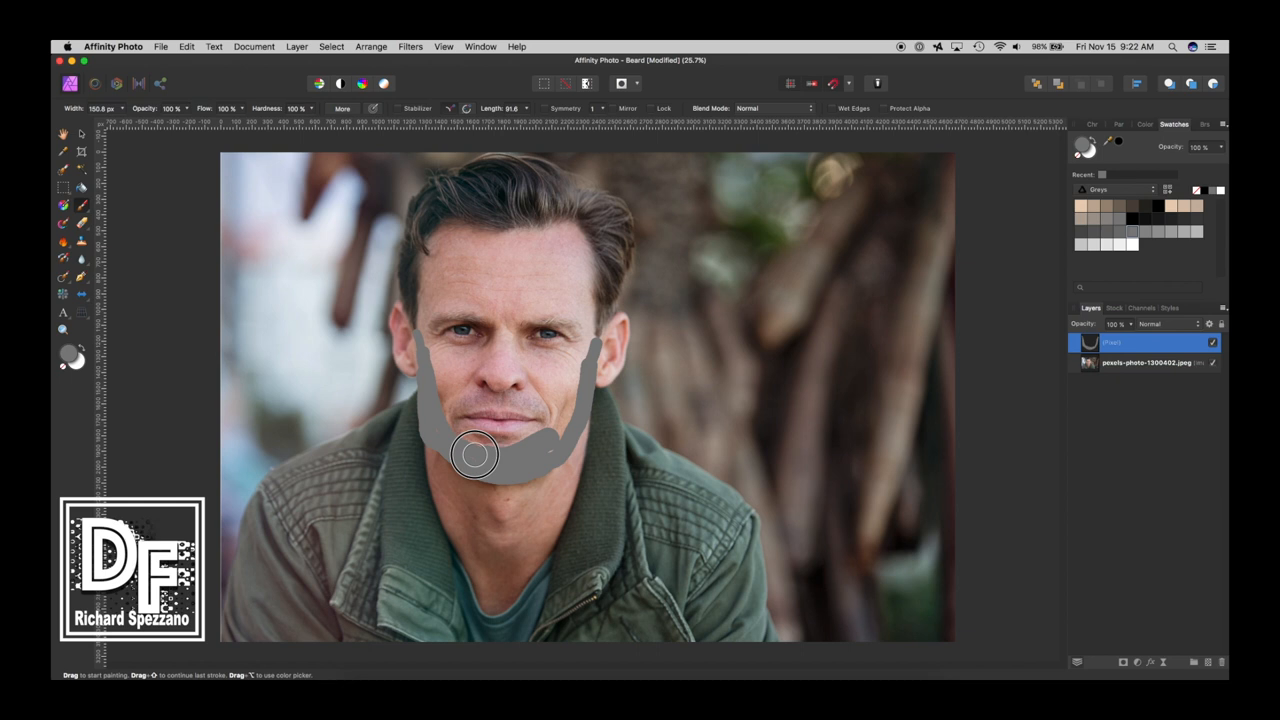
left_click_drag(475, 455, 525, 445)
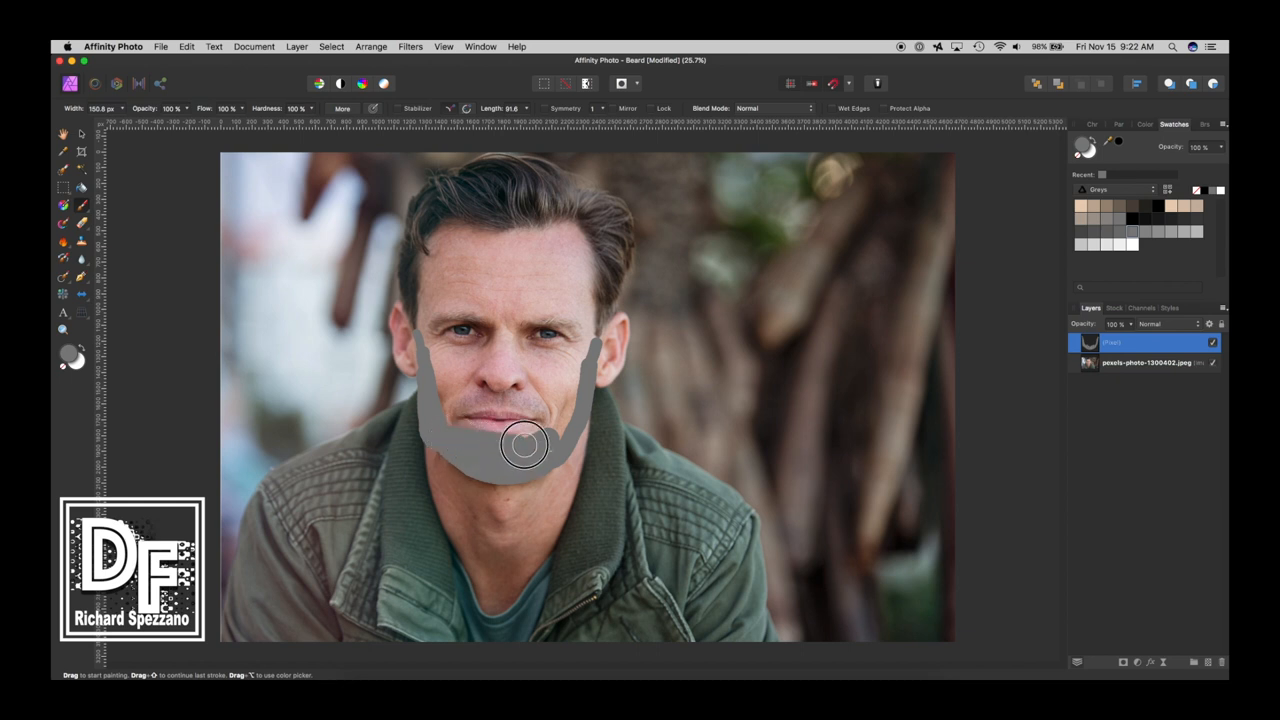
left_click_drag(524, 445, 575, 390)
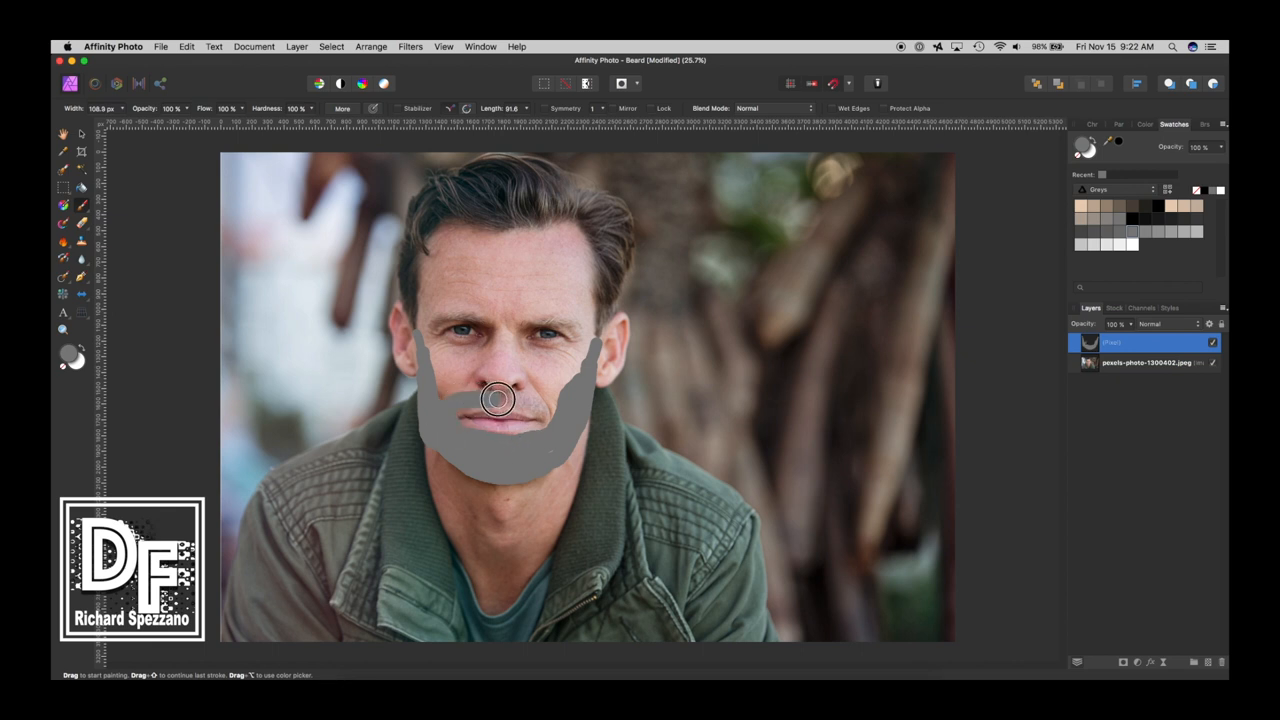
left_click_drag(500, 400, 473, 413)
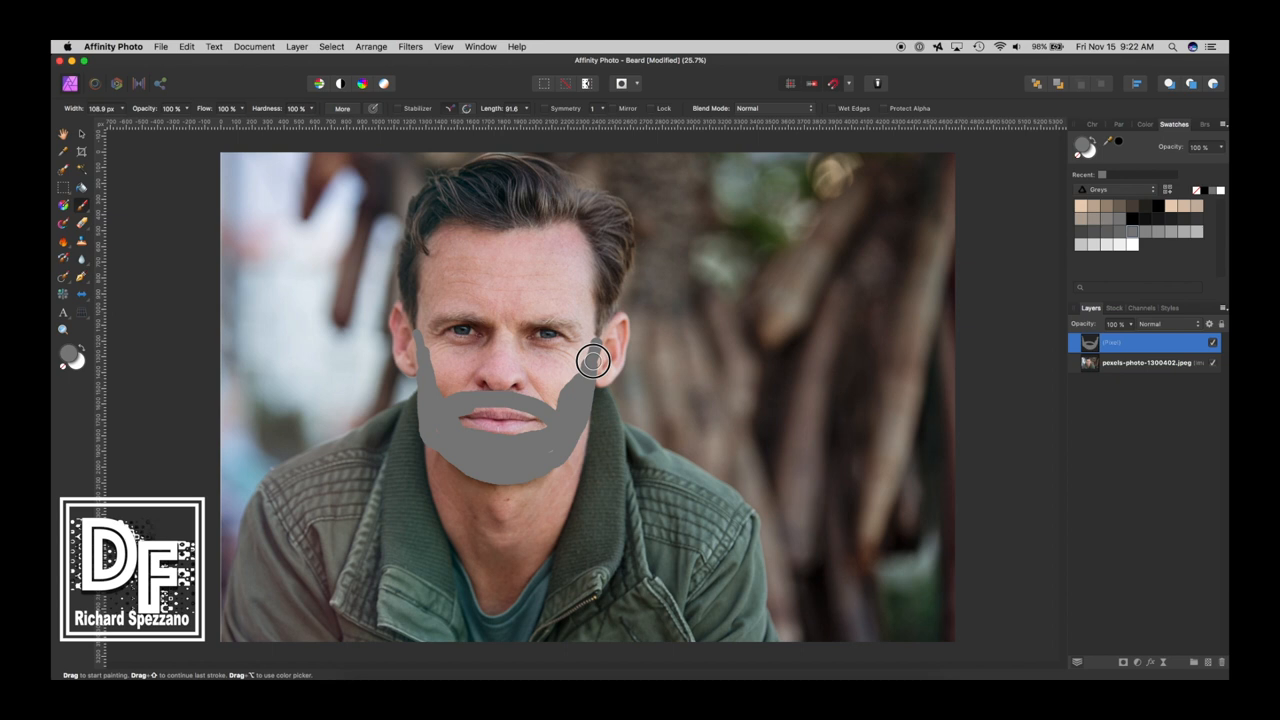
left_click_drag(592, 360, 568, 428)
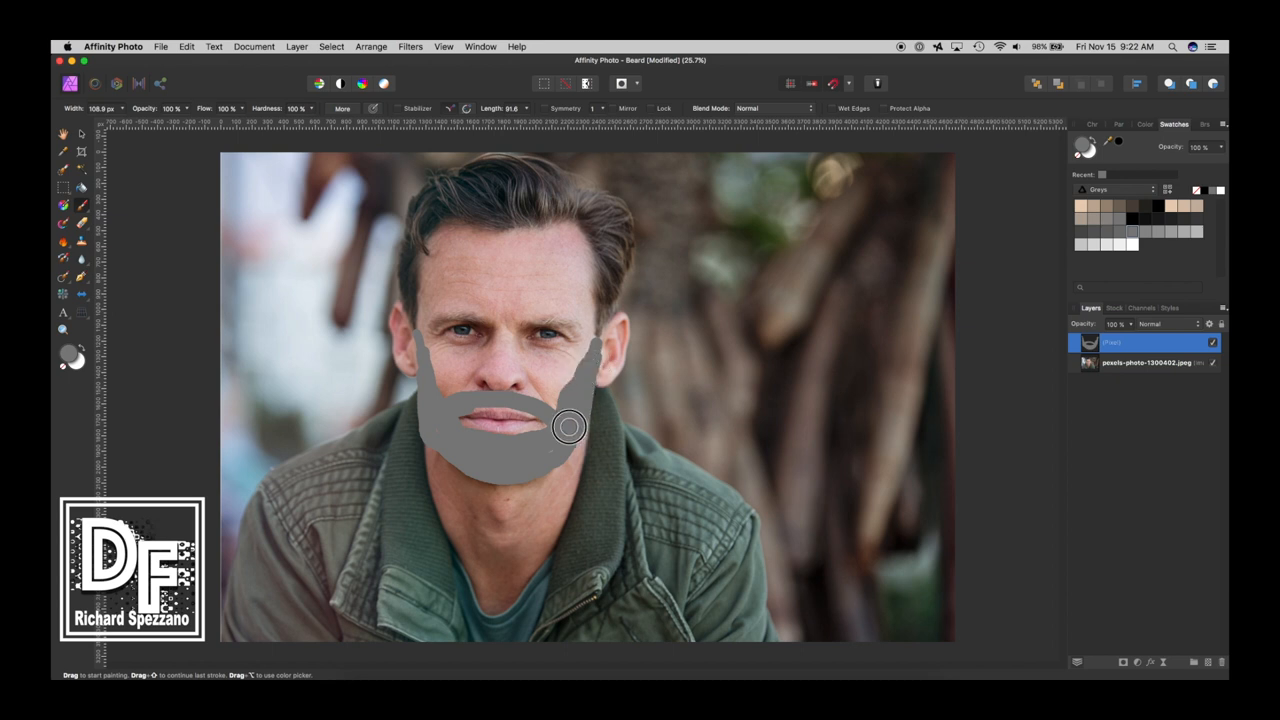
left_click_drag(568, 427, 462, 460)
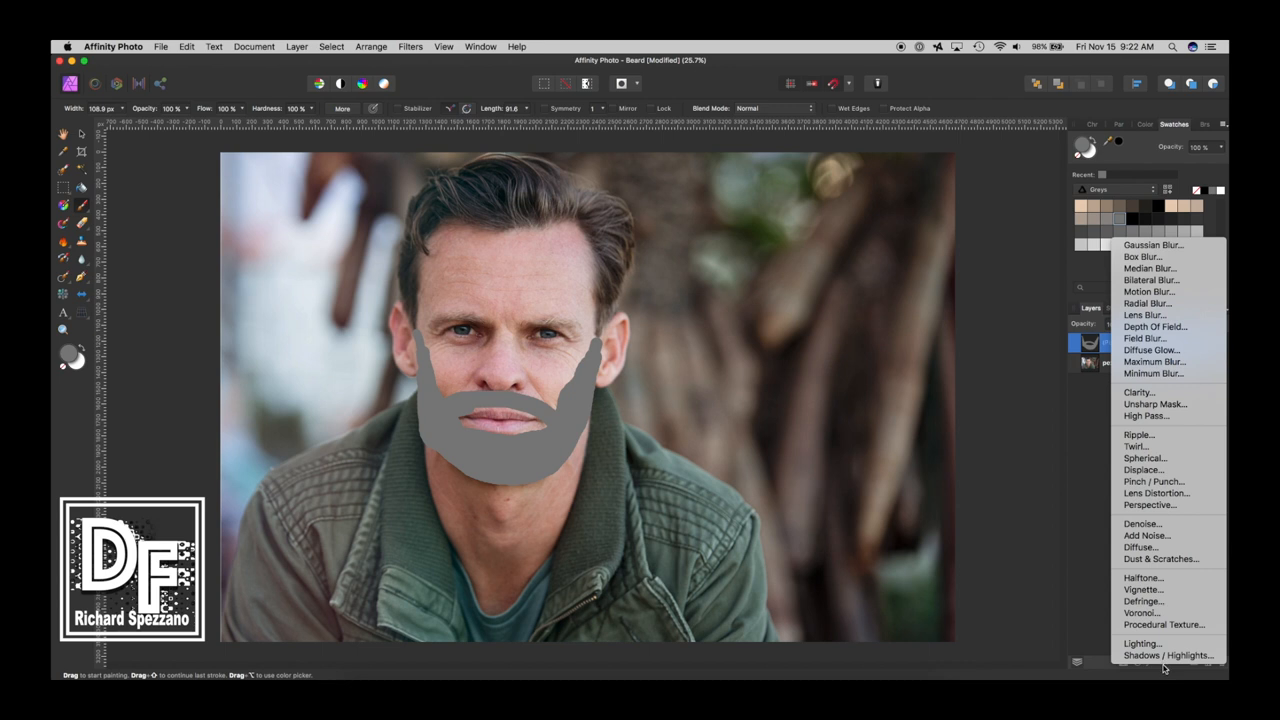
mouse_move(1147, 535)
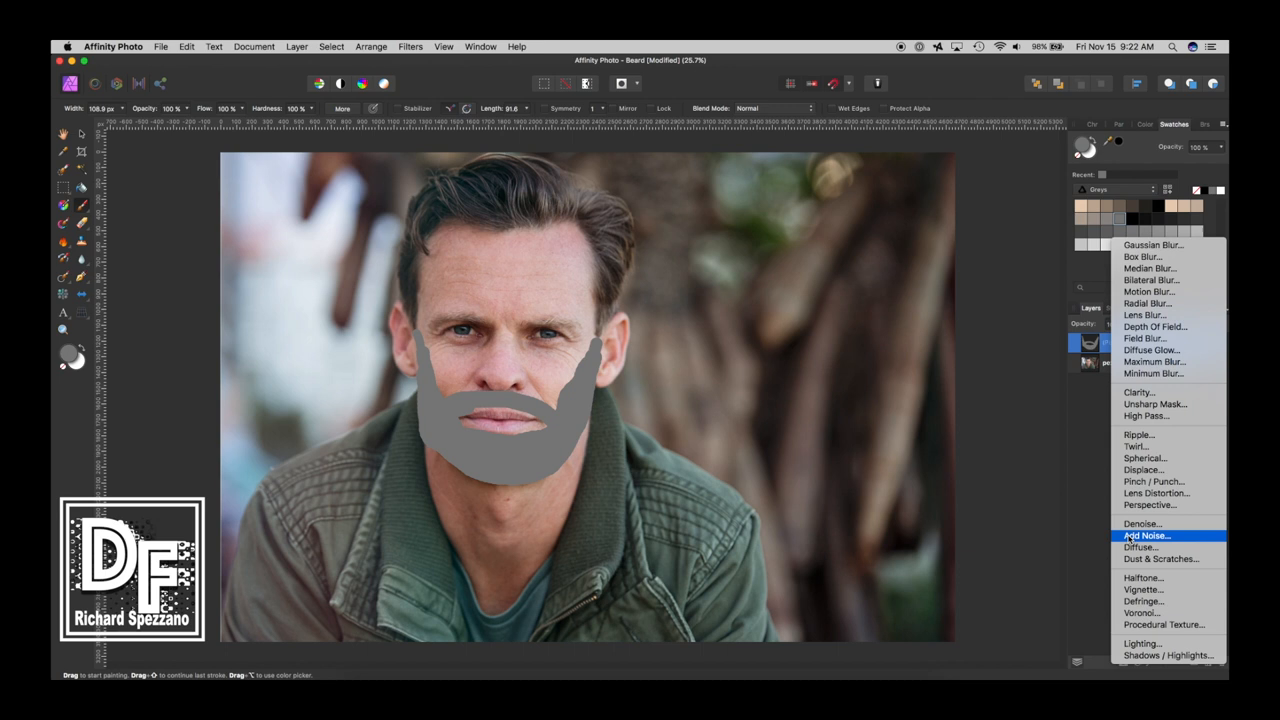
Add an Add Noise live filter to the beard paint with high intensity
left_click(1146, 535)
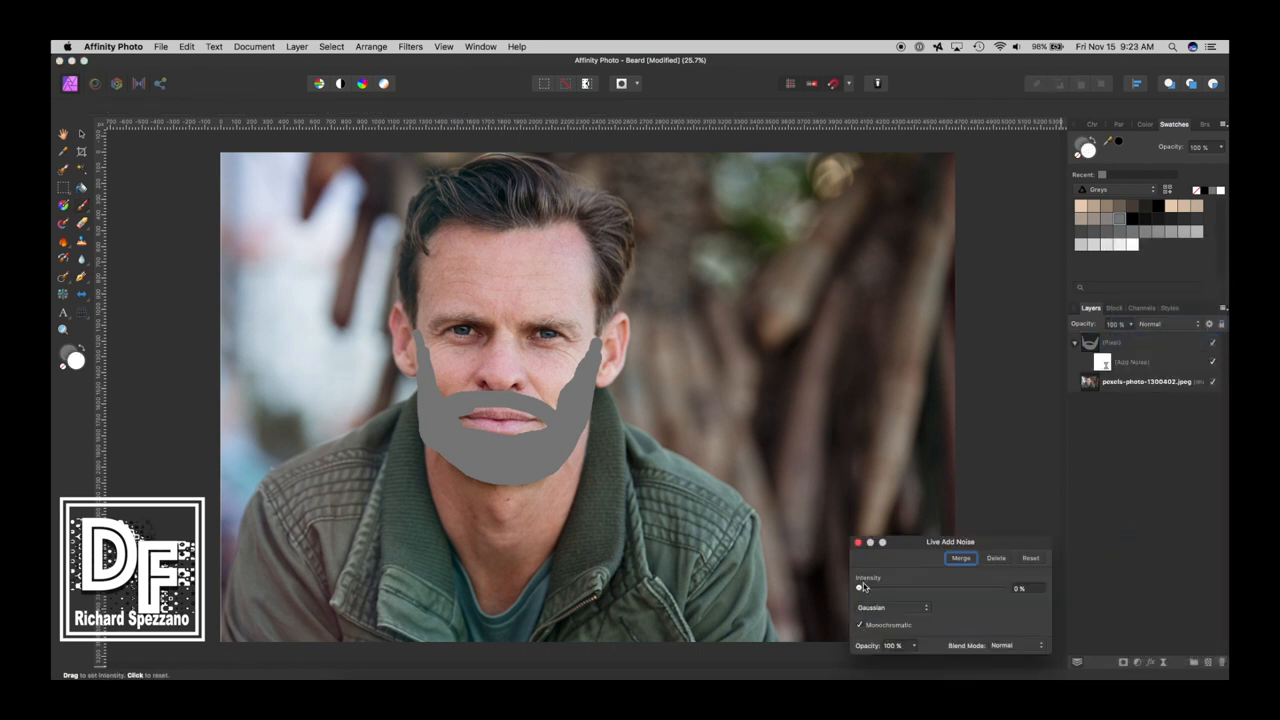
left_click_drag(860, 588, 1003, 588)
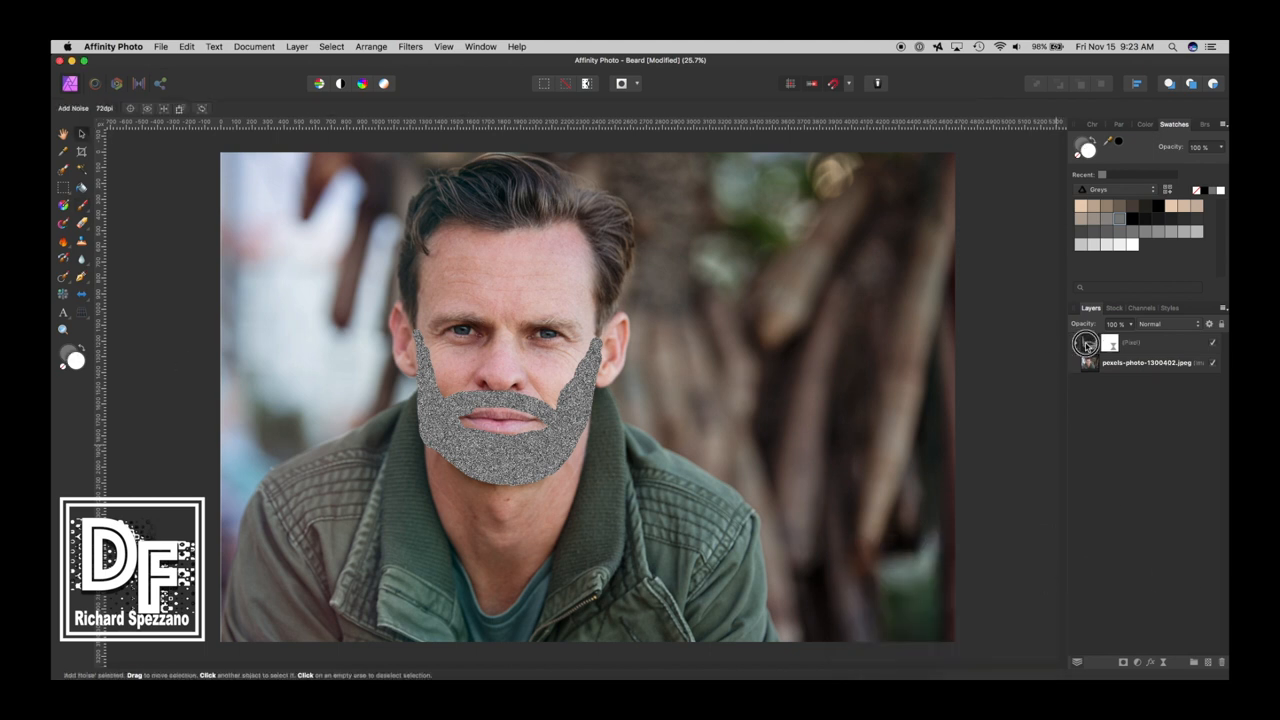
Set the noisy beard pixel layer's blend mode to Soft Light
left_click(1153, 323)
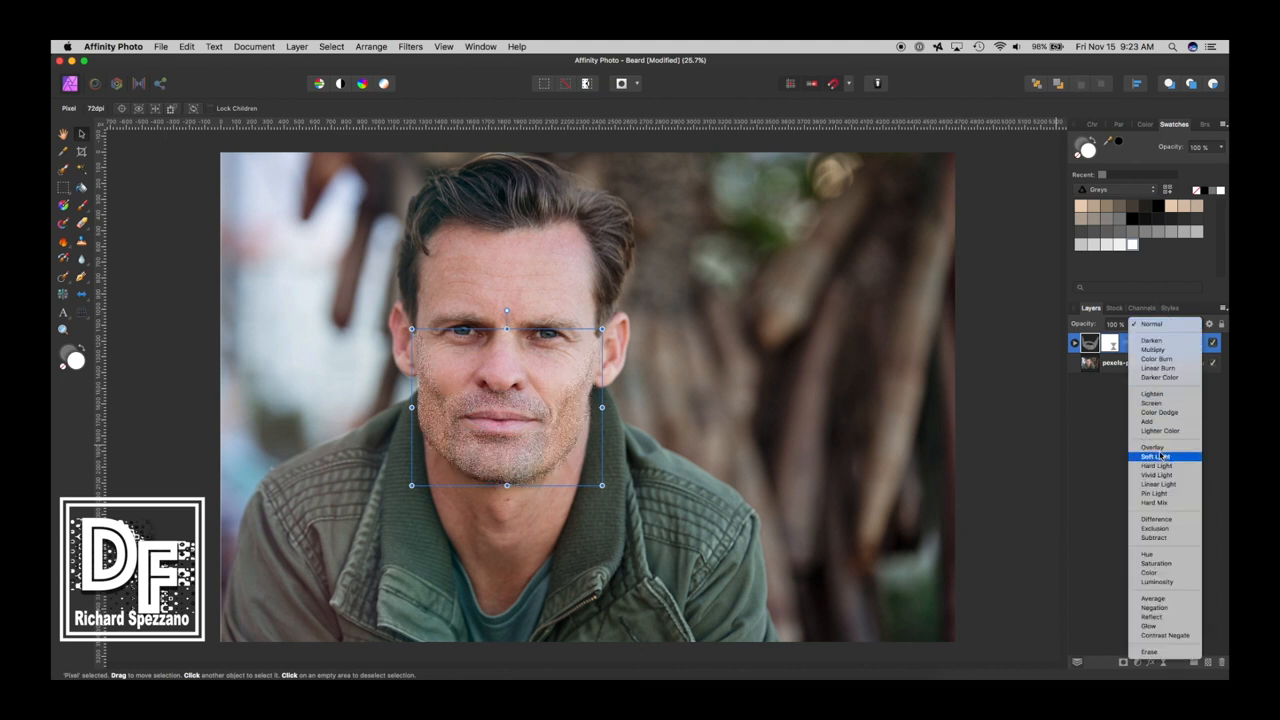
left_click(1156, 456)
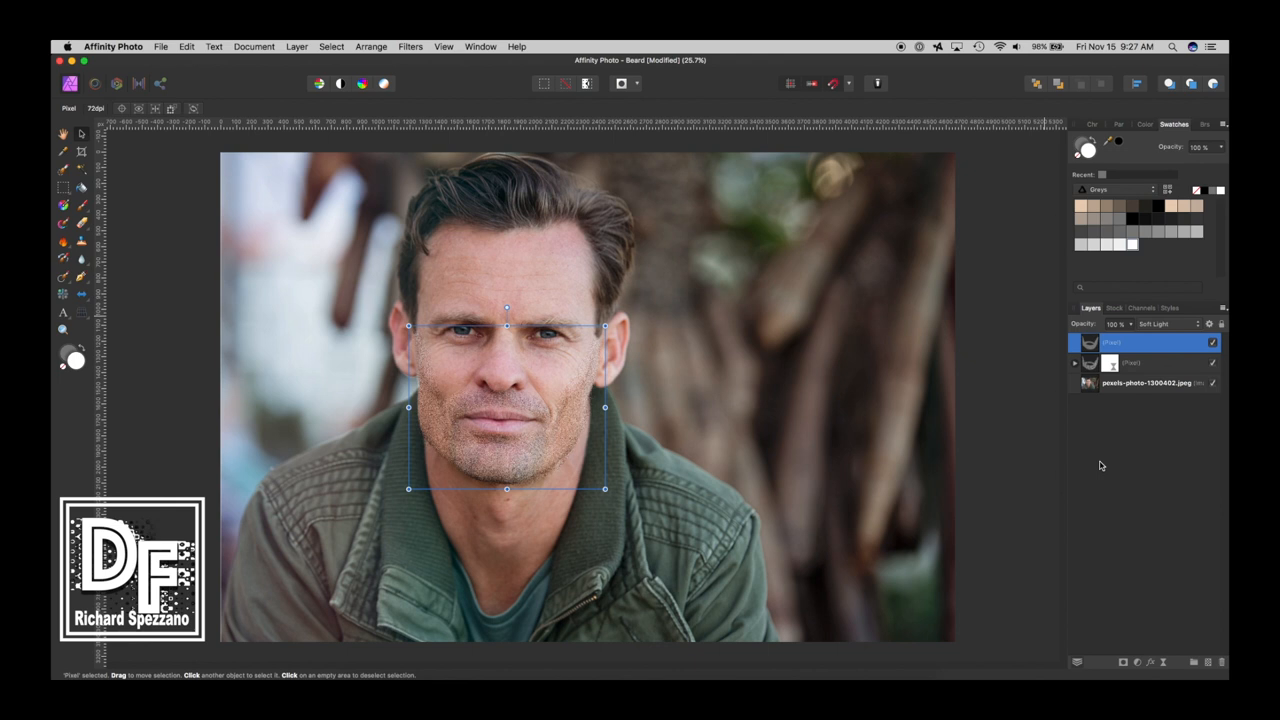
Apply Motion Blur to the top beard layer with radius about 27 px and rotation 270°
left_click(409, 46)
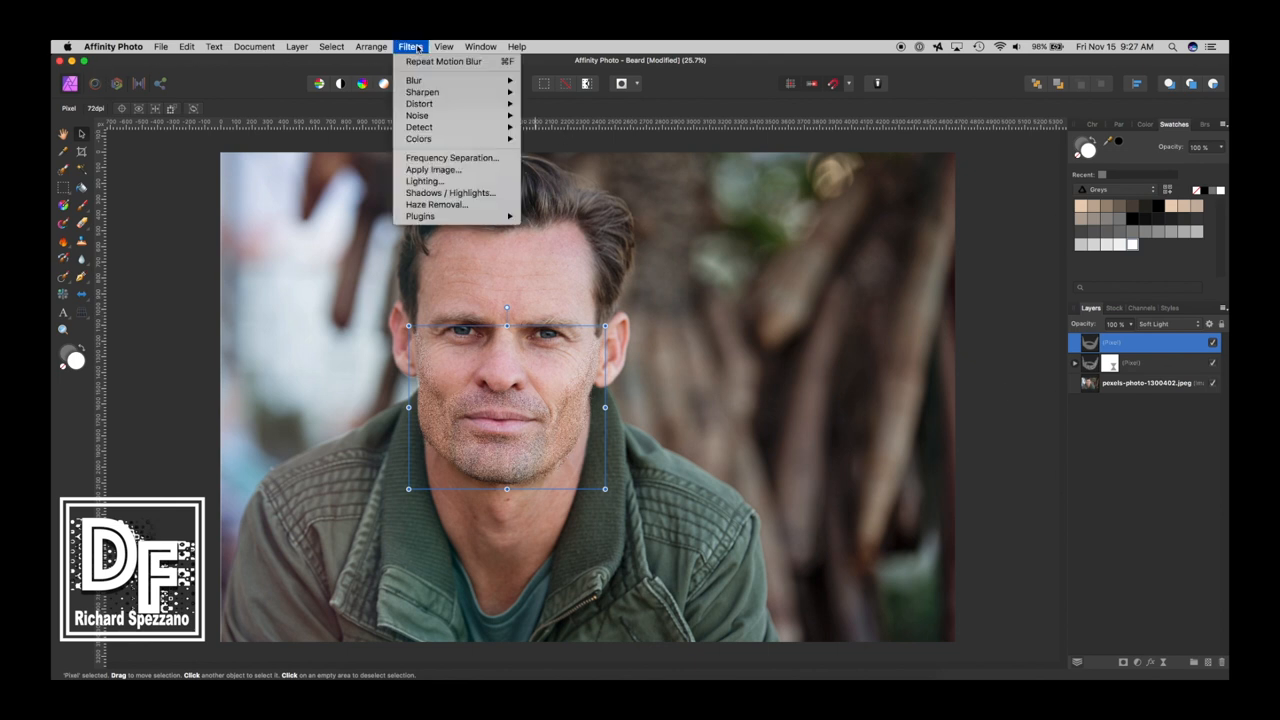
left_click(413, 80)
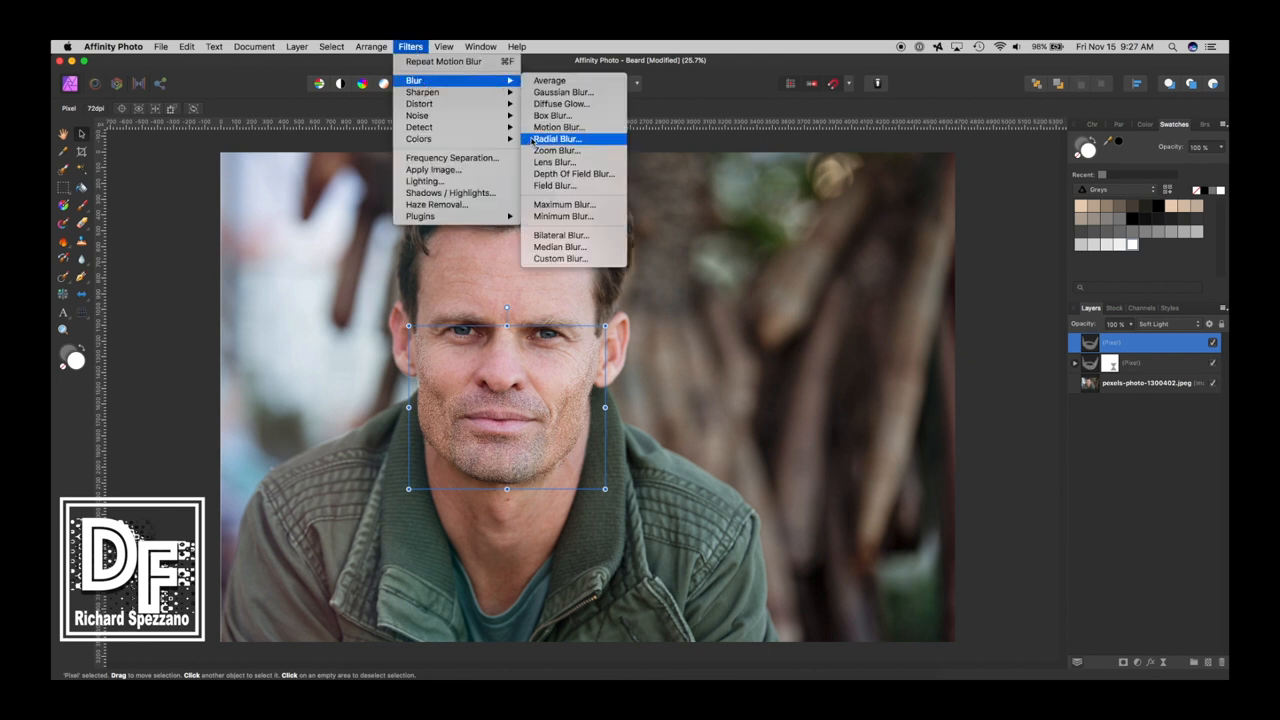
left_click(558, 127)
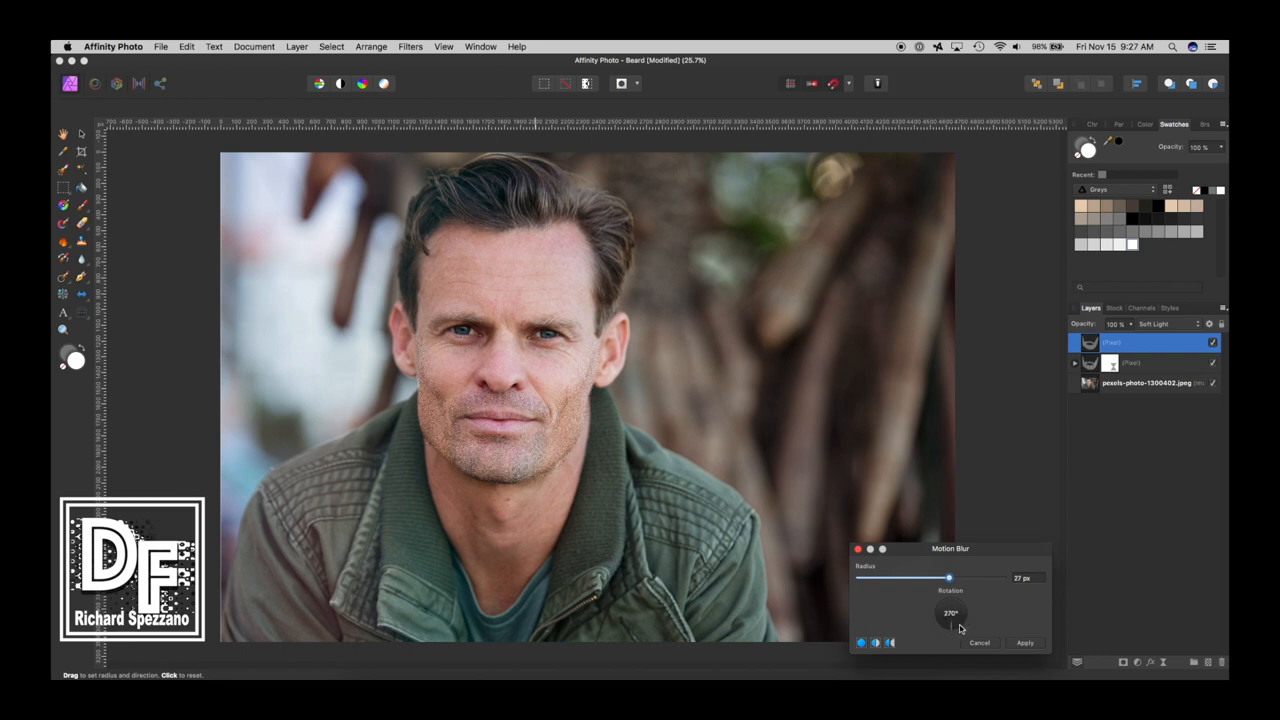
left_click_drag(948, 578, 977, 580)
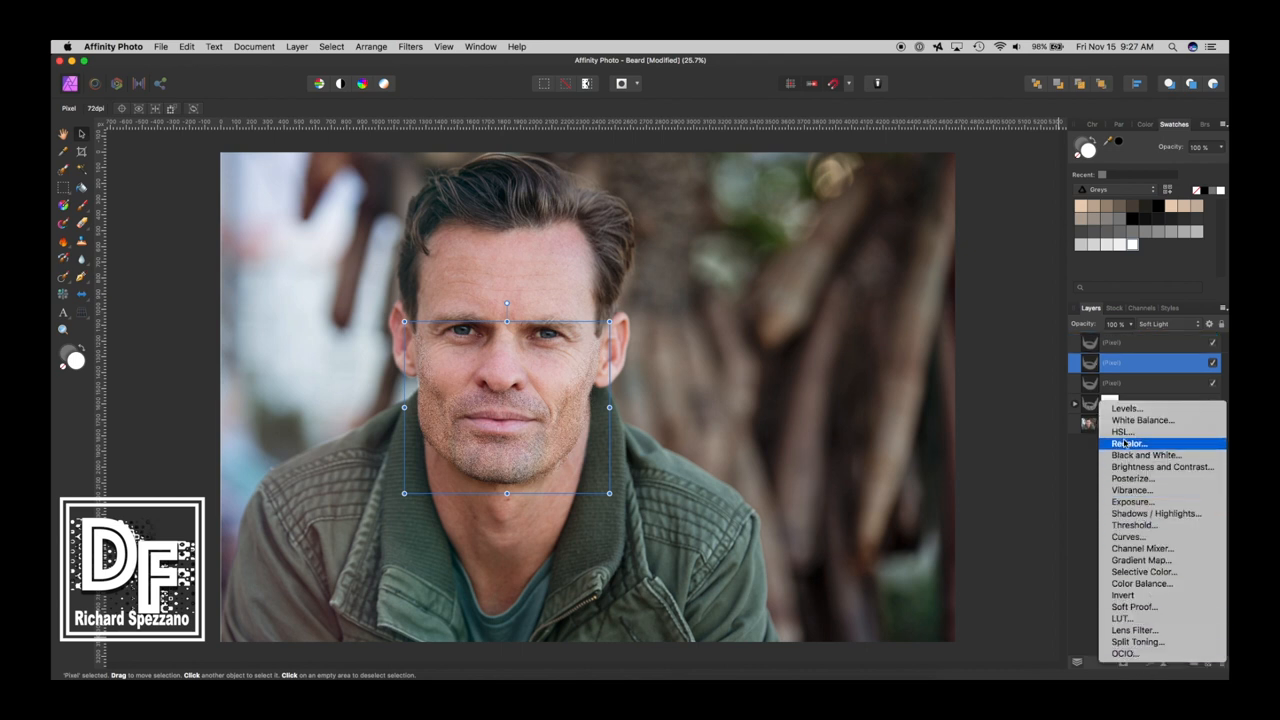
Add a Curves adjustment to a beard layer, pulling the master curve down to darken
left_click(1129, 443)
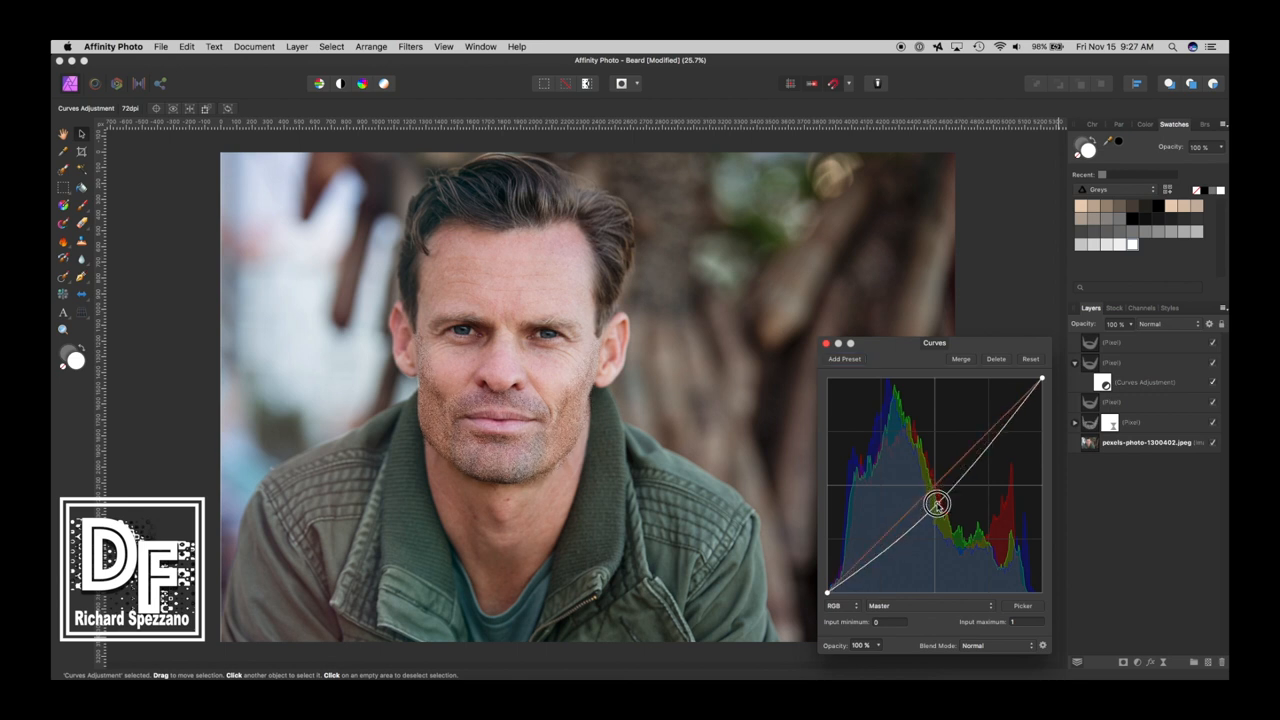
left_click_drag(938, 503, 912, 480)
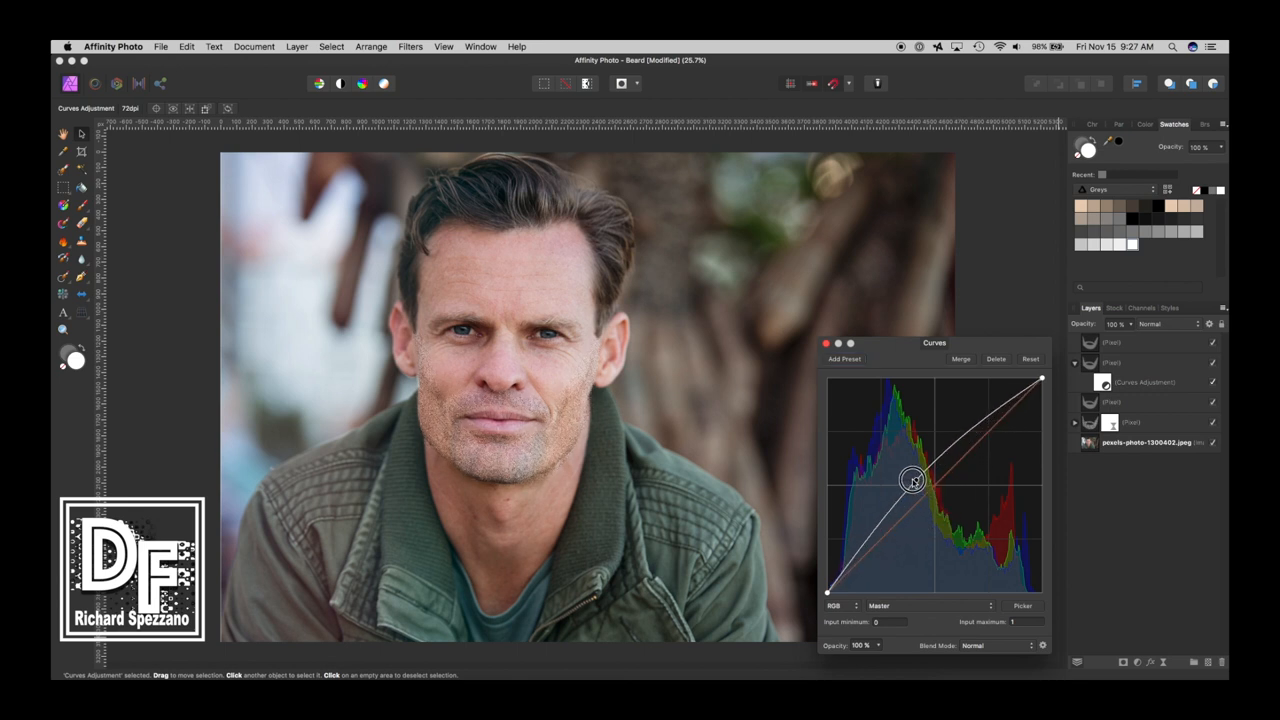
left_click_drag(912, 480, 888, 488)
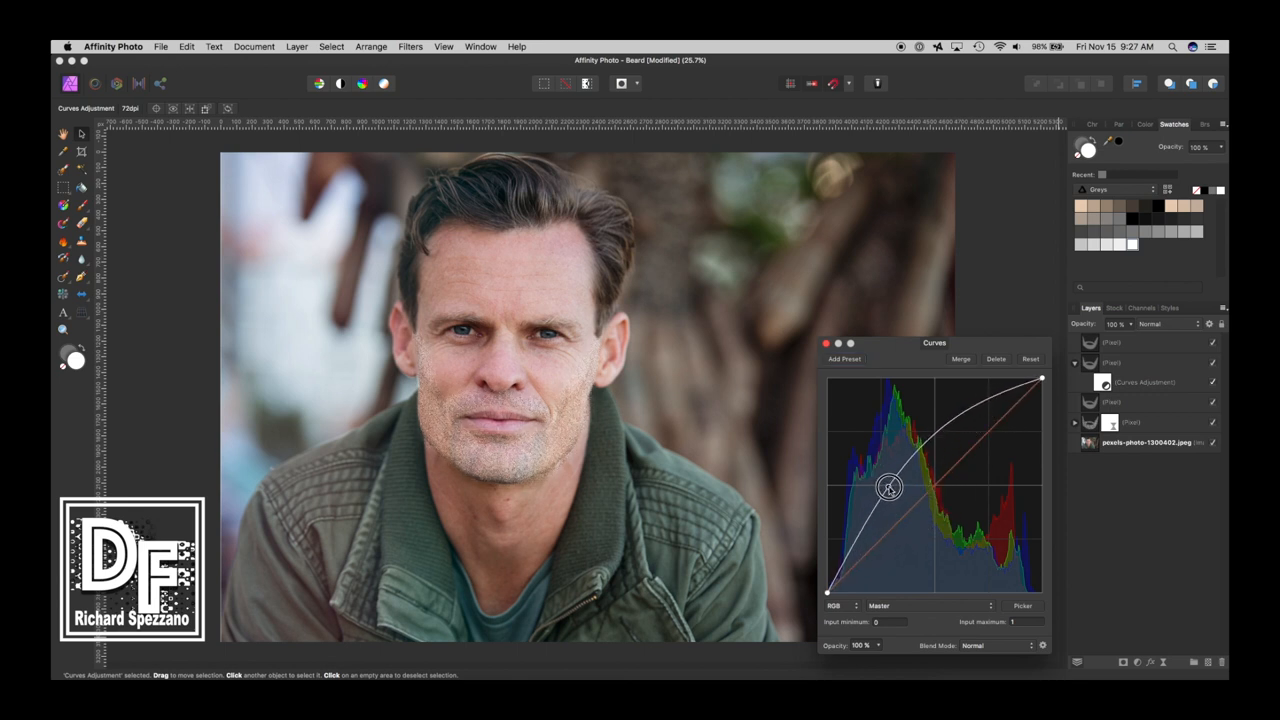
left_click_drag(888, 488, 903, 485)
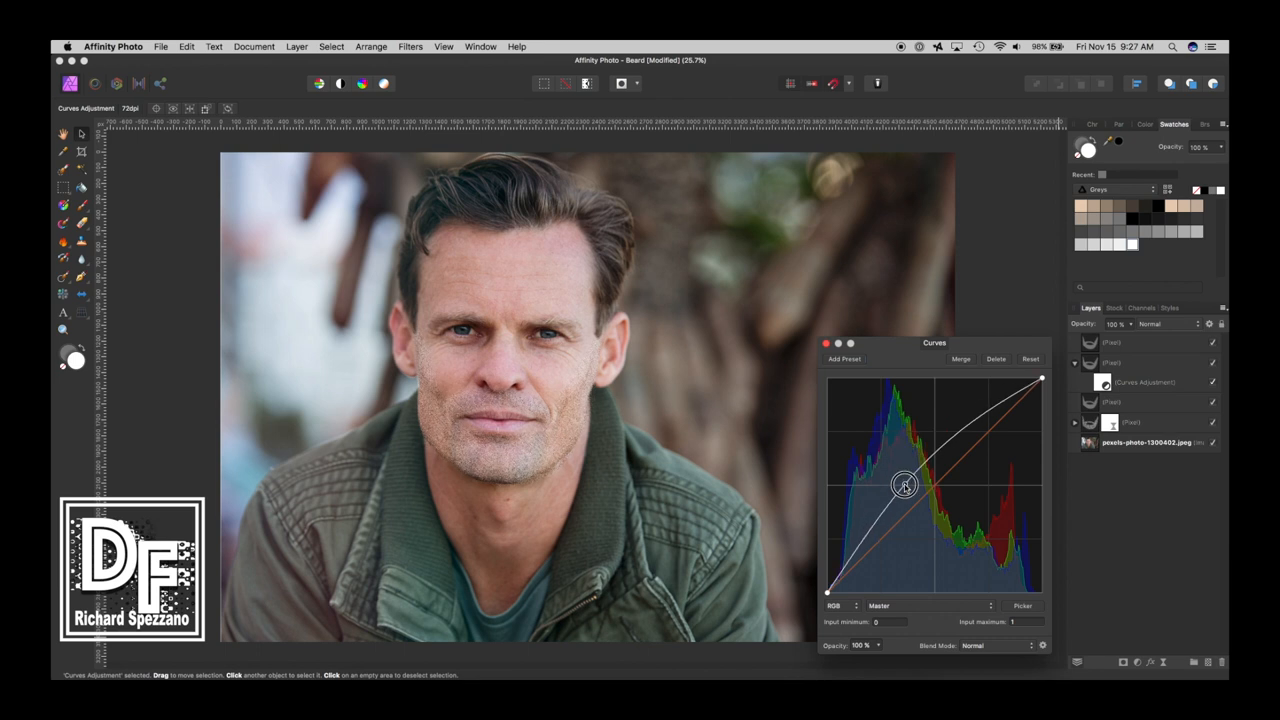
left_click_drag(903, 485, 930, 525)
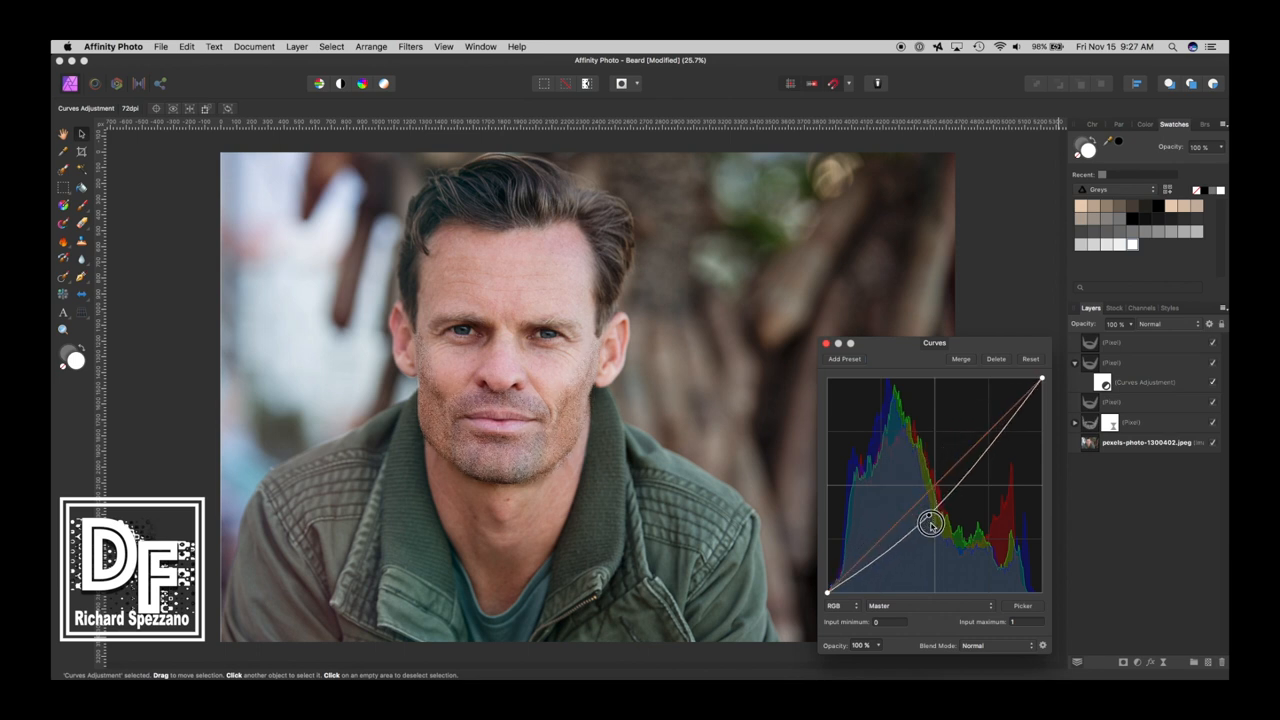
left_click_drag(930, 525, 950, 508)
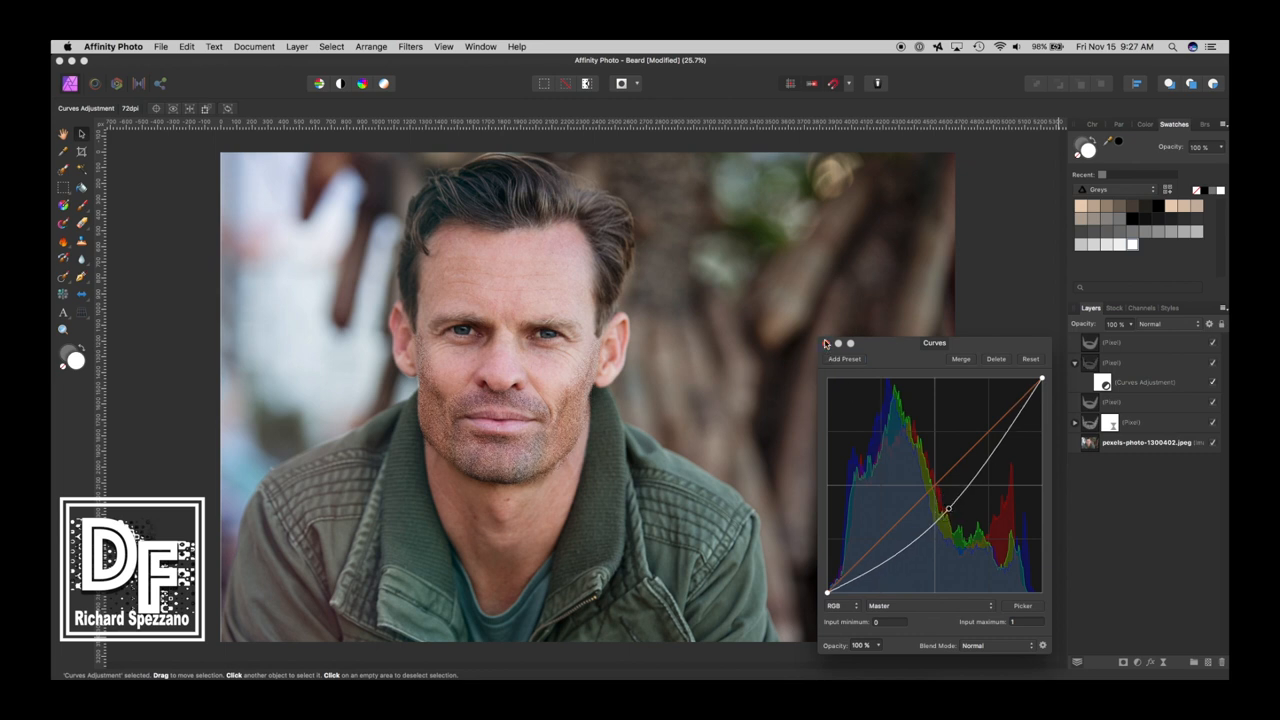
left_click(827, 343)
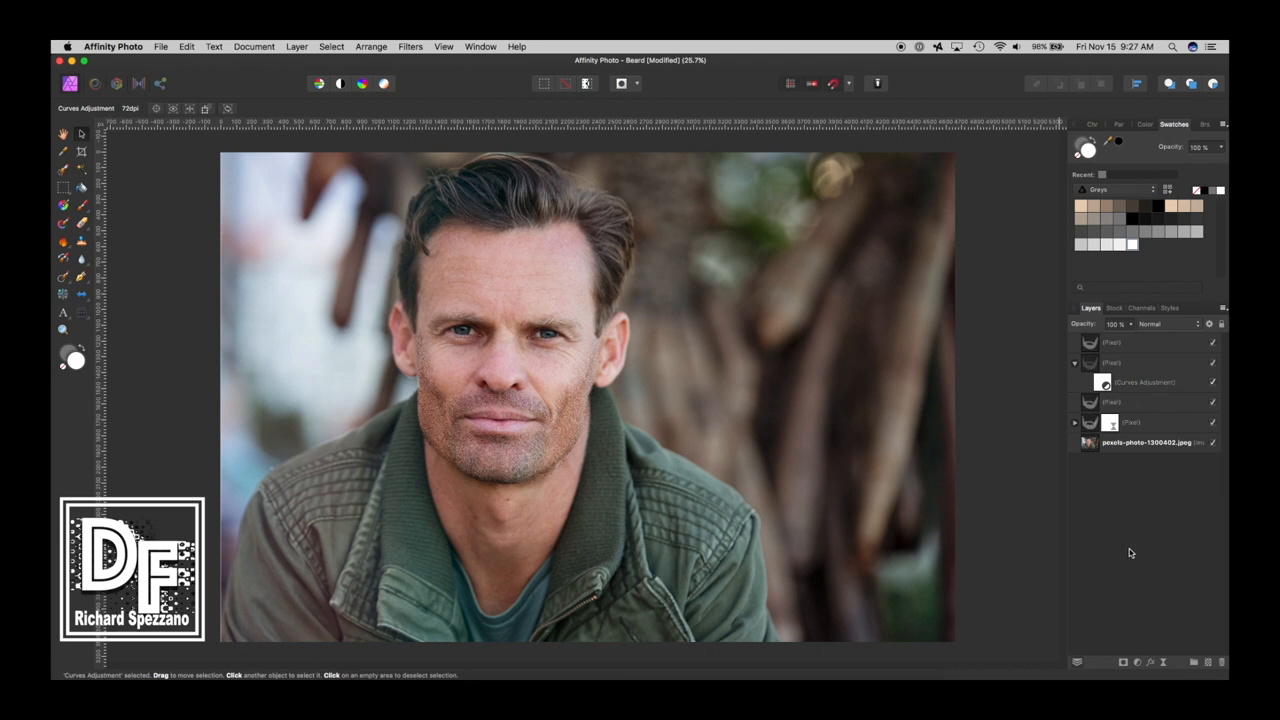
mouse_move(1115, 372)
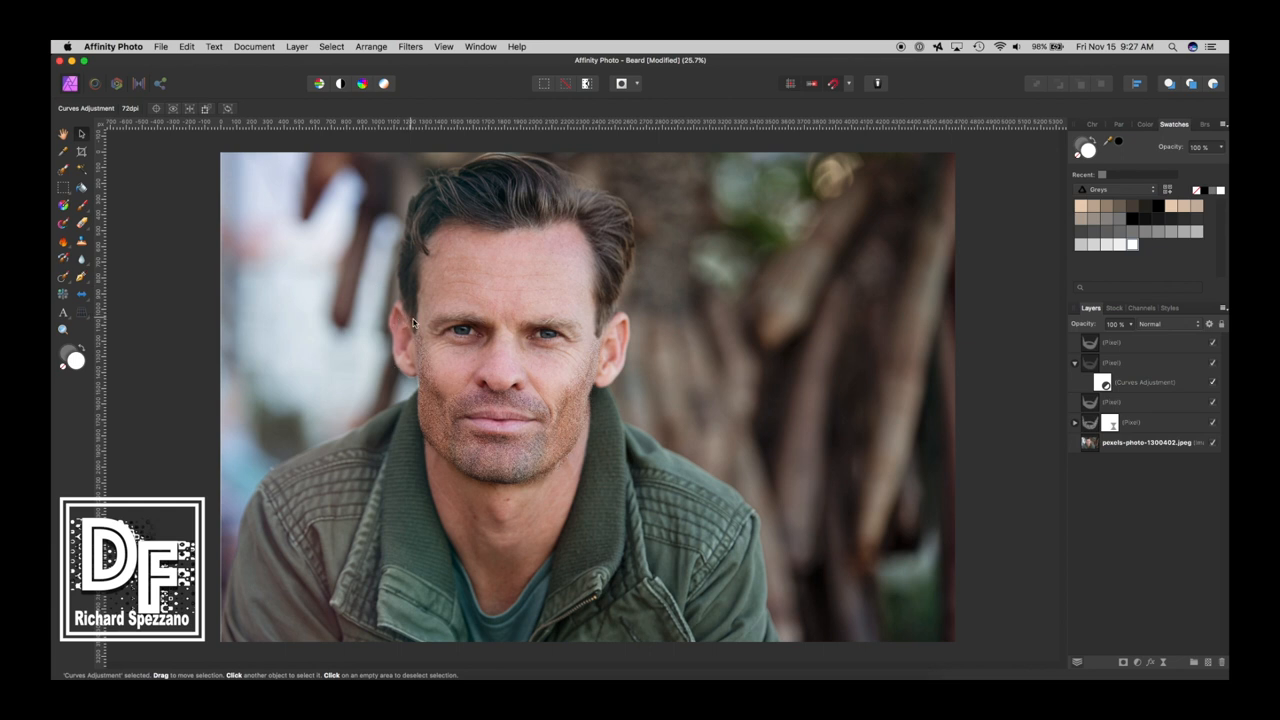
mouse_move(600, 475)
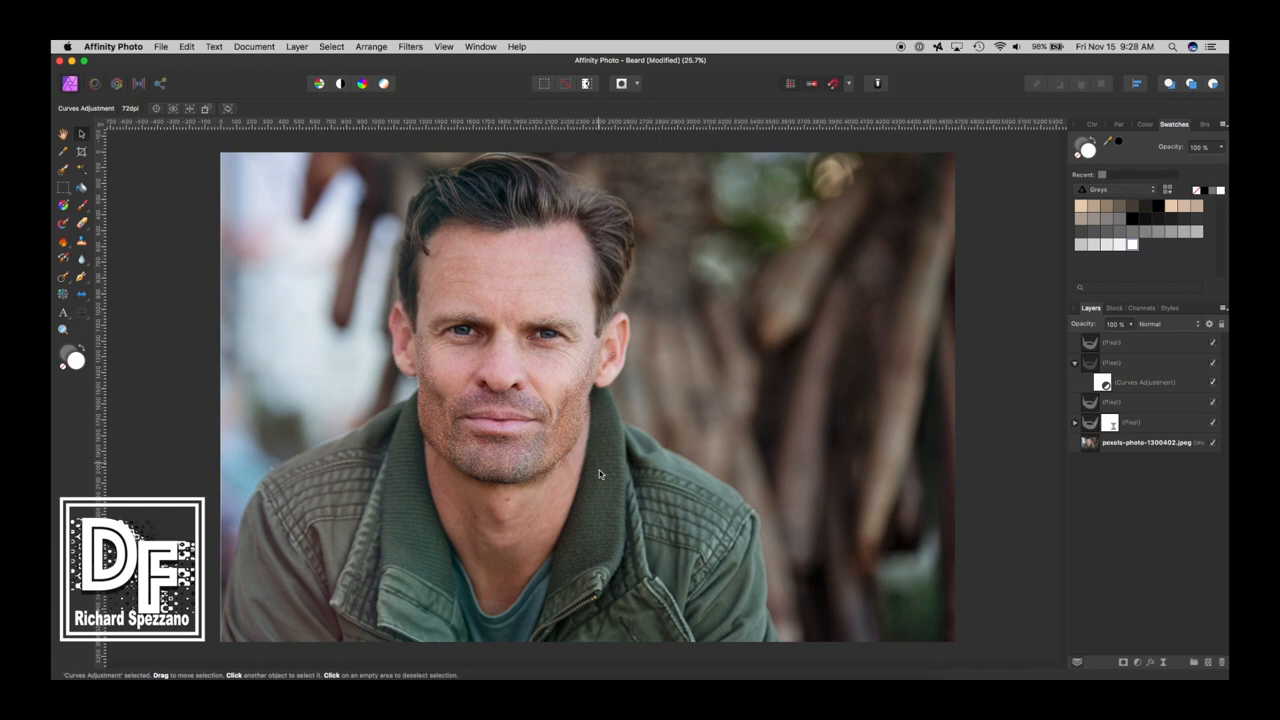